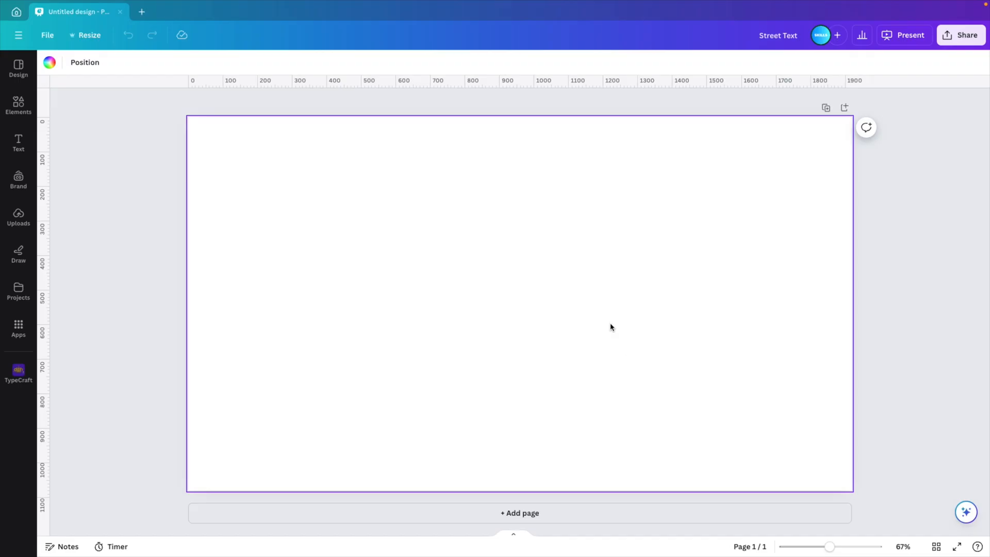
mouse_move(420, 281)
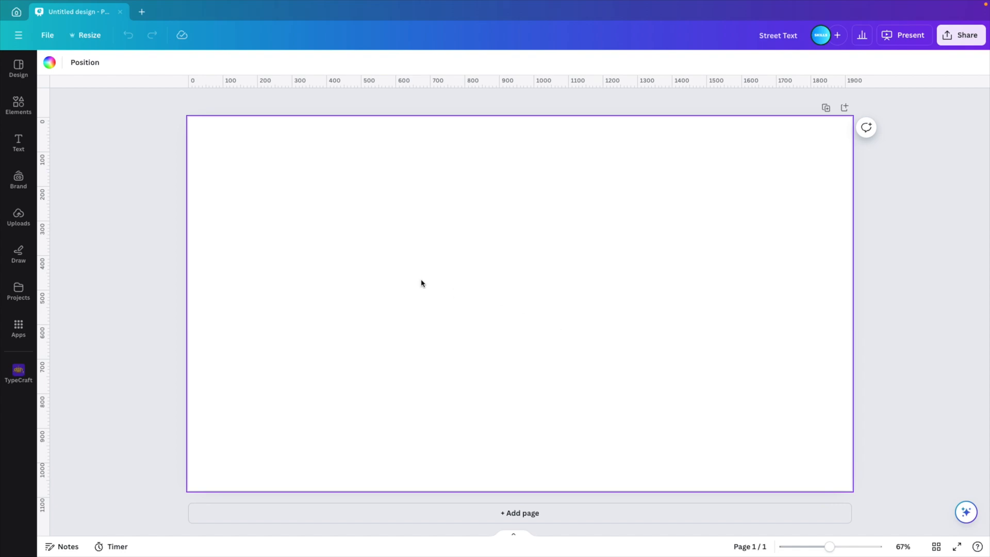
Search the Elements library for 'road' and filter the results to photos.
left_click(18, 103)
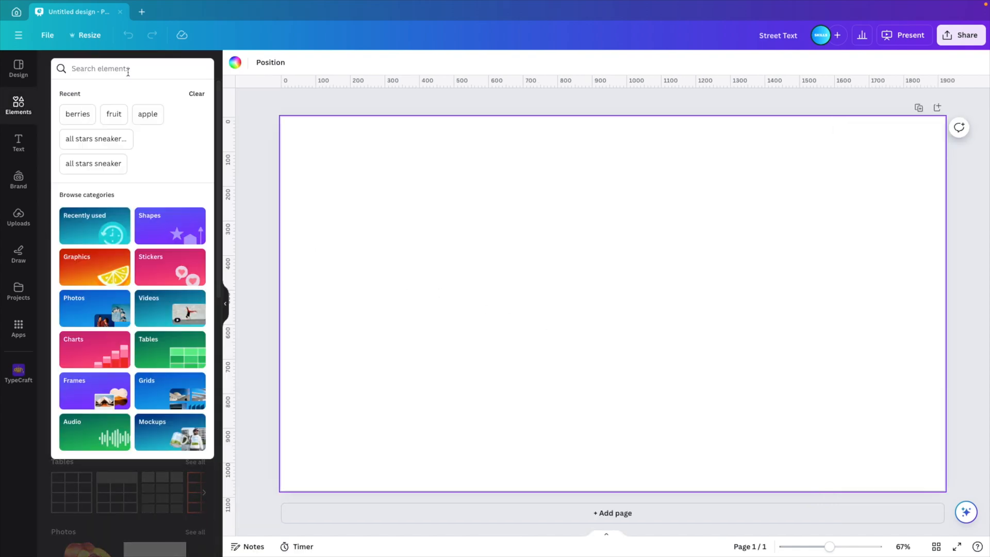
type("road")
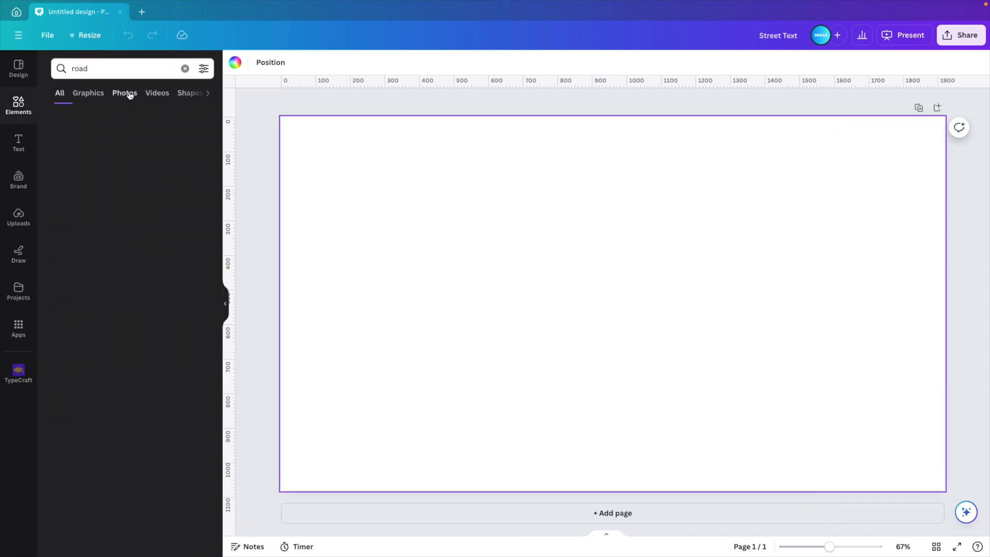
left_click(124, 93)
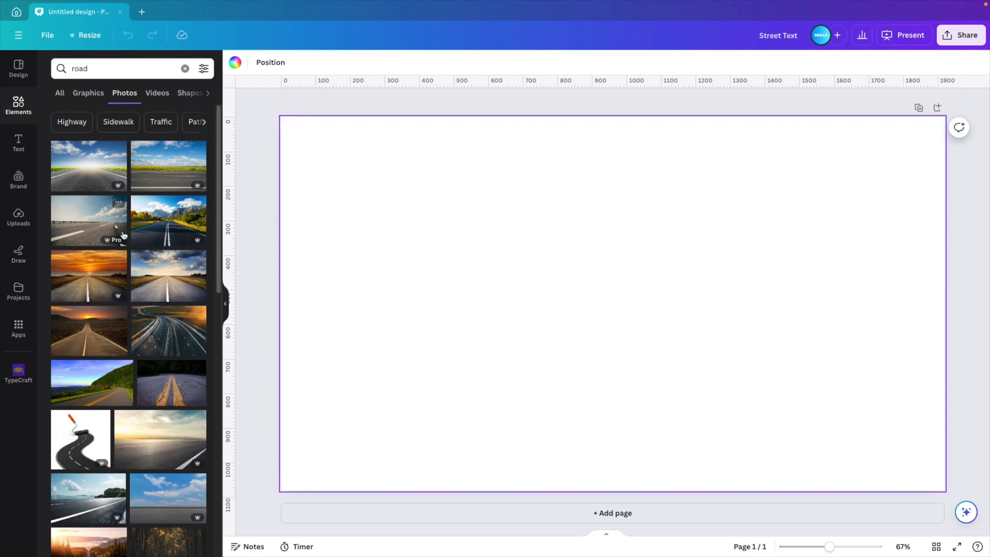
mouse_move(151, 260)
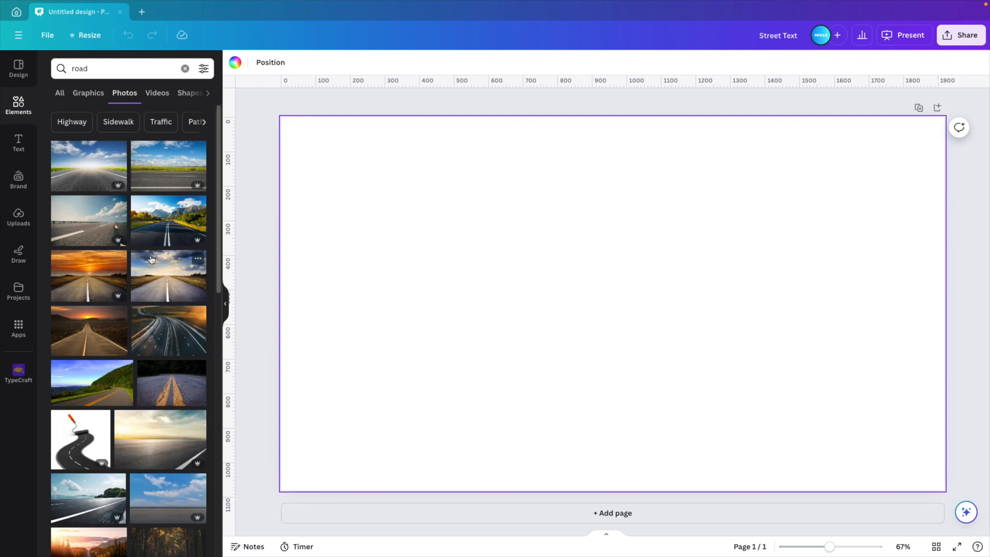
Browse the results and add the straight desert highway photo to fill the page.
scroll("down", 3)
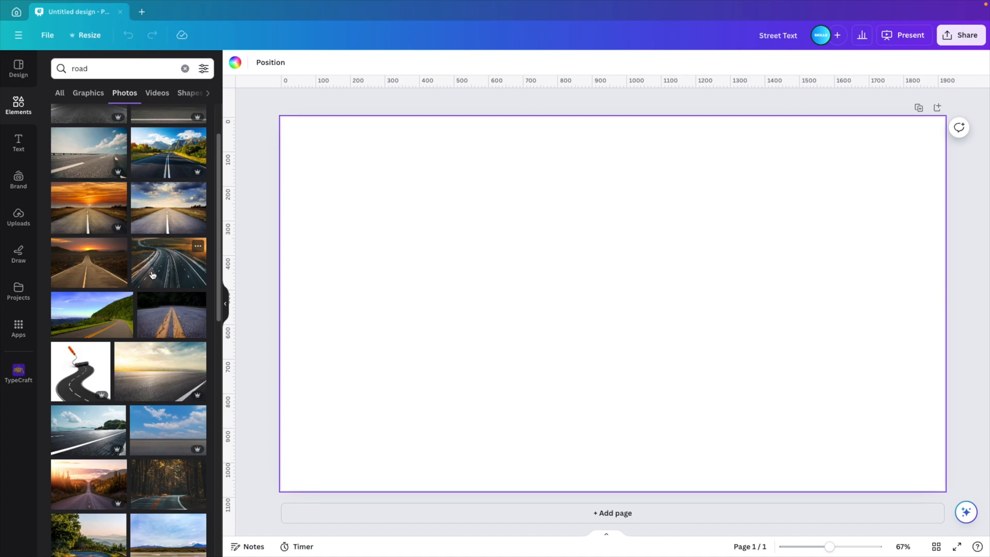
scroll("down", 3)
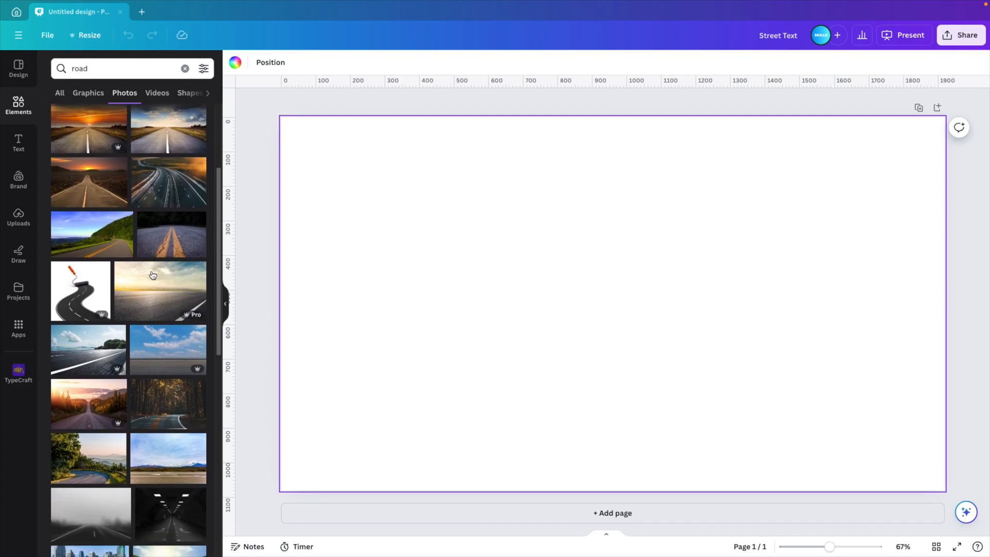
scroll("down", 3)
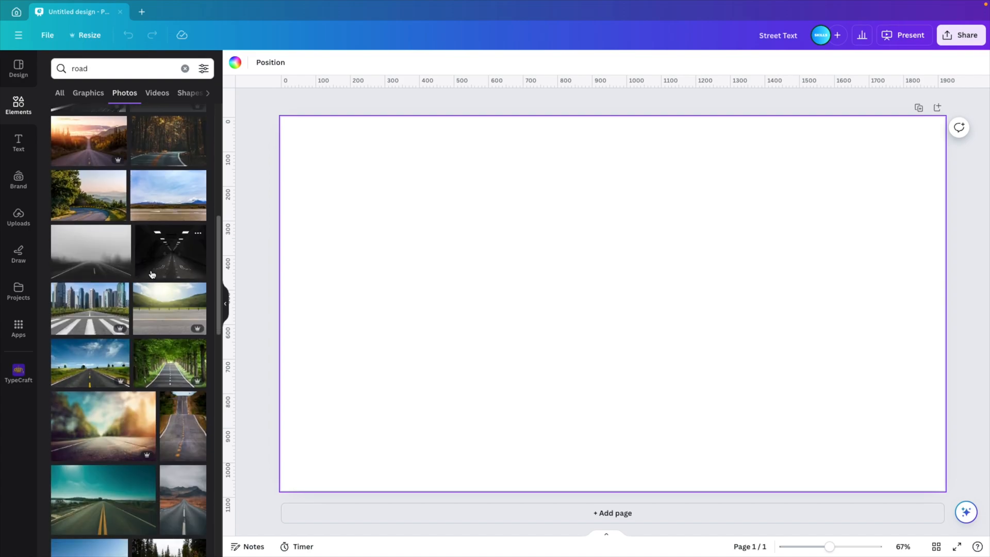
scroll("down", 3)
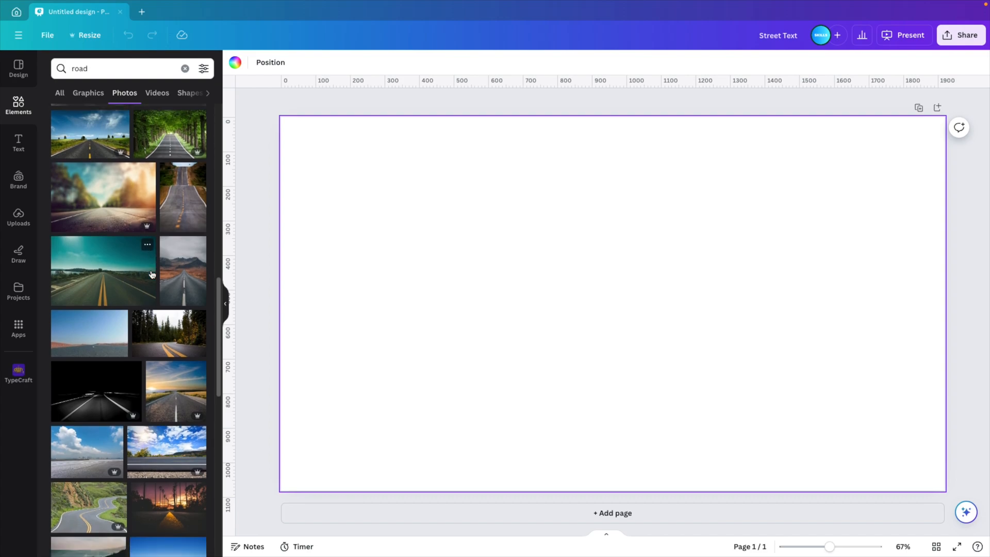
scroll("down", 3)
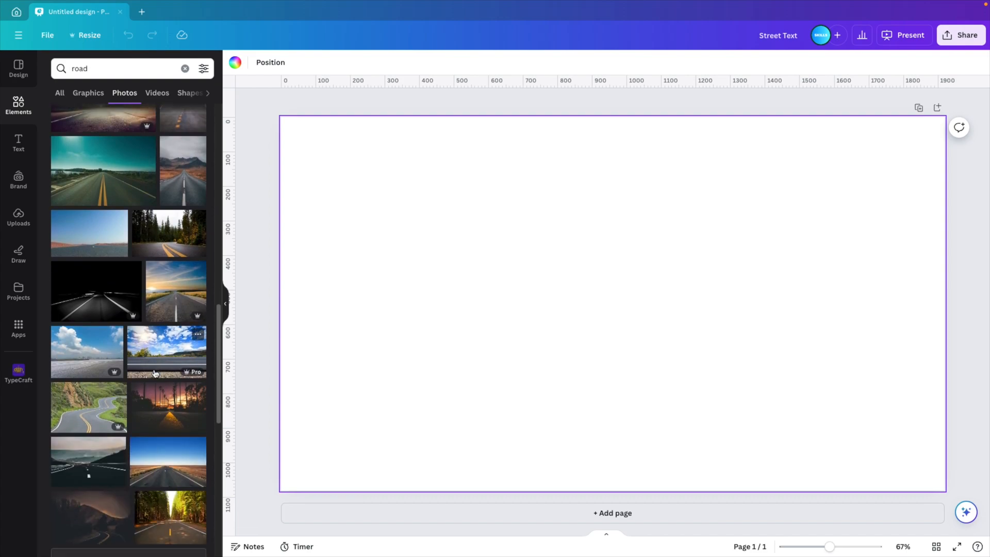
scroll("down", 3)
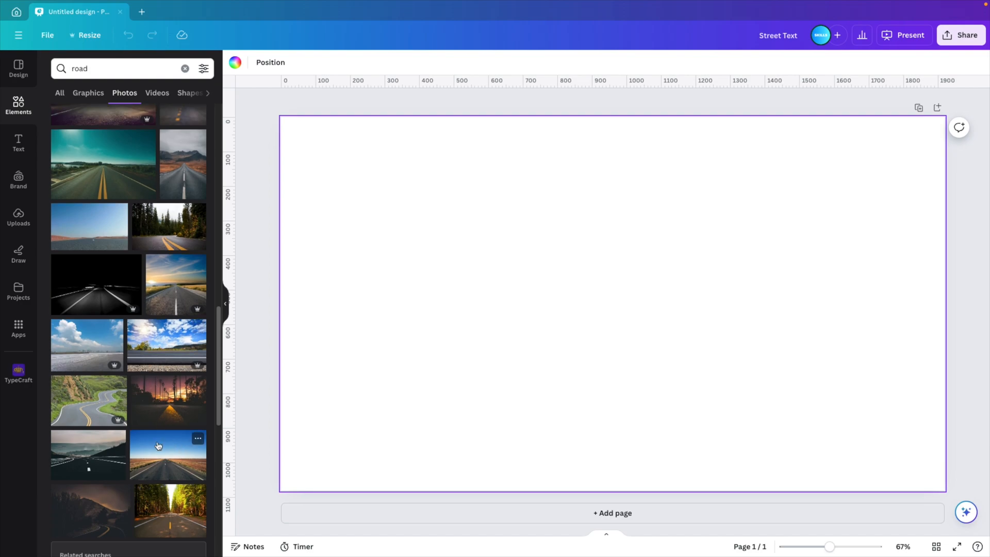
left_click(166, 455)
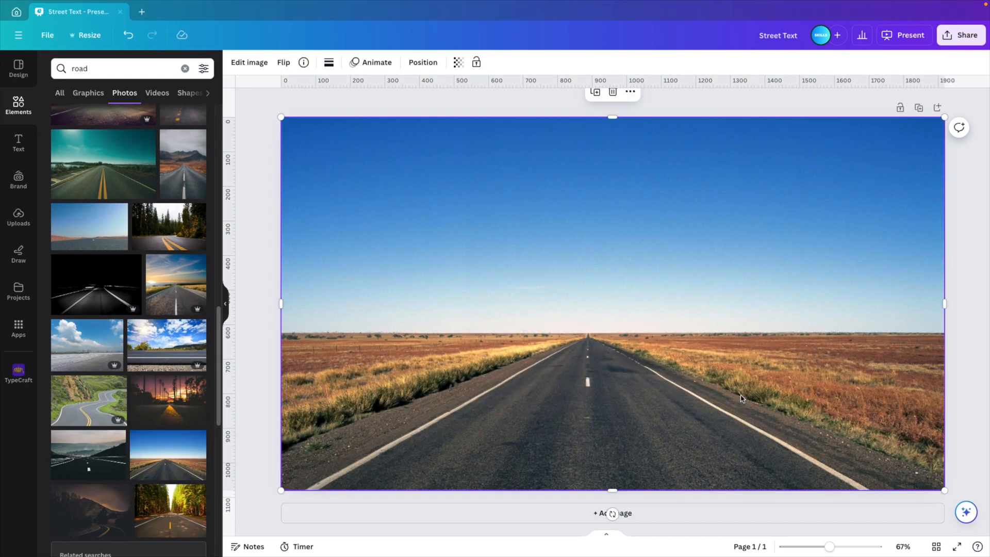
left_click(249, 62)
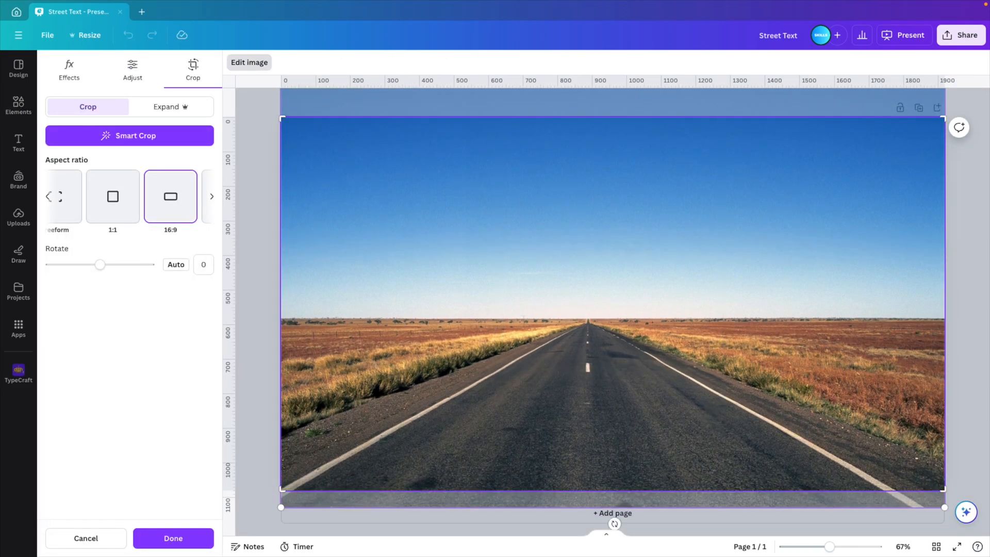
left_click(173, 538)
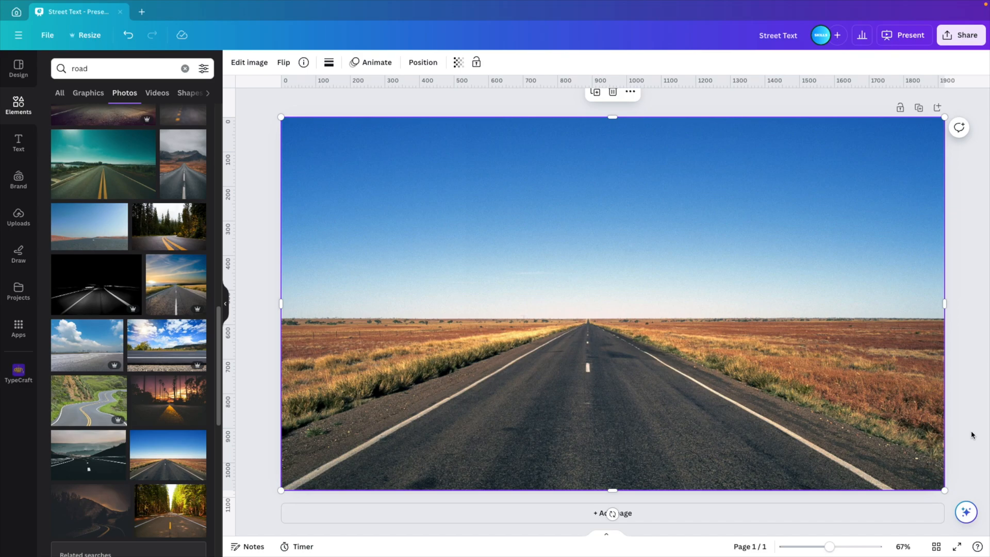
mouse_move(20, 333)
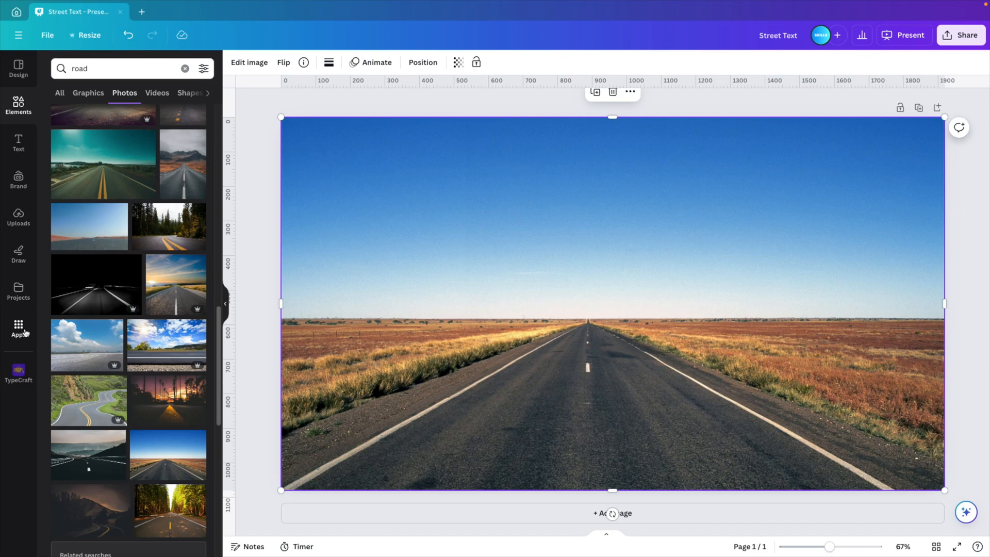
Search the Apps library for 'type' and launch the TypeCraft app.
left_click(18, 325)
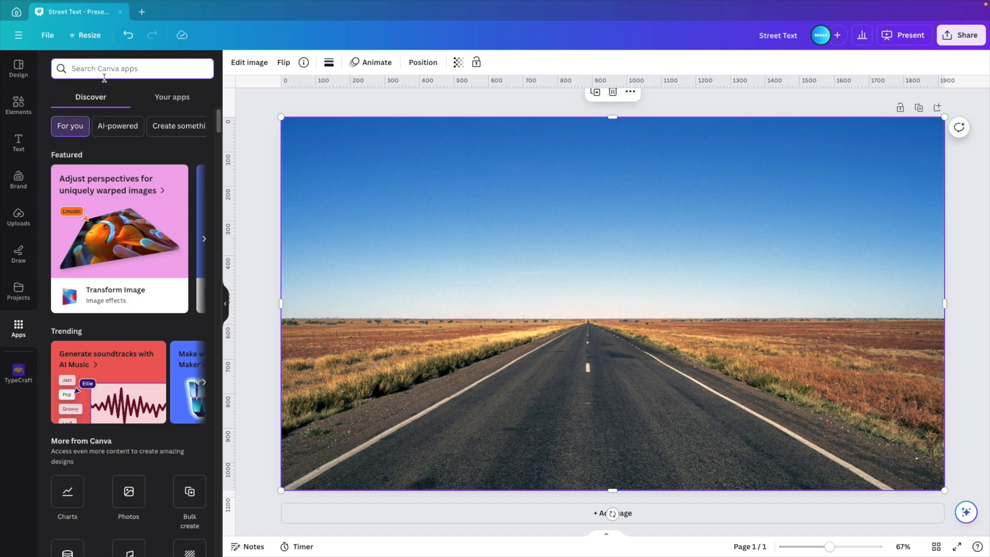
type("type")
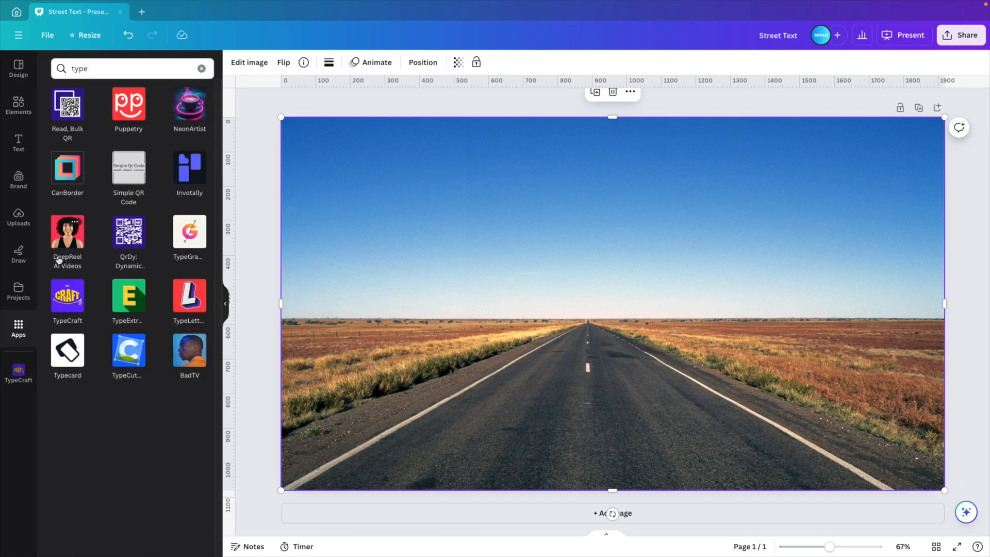
mouse_move(74, 329)
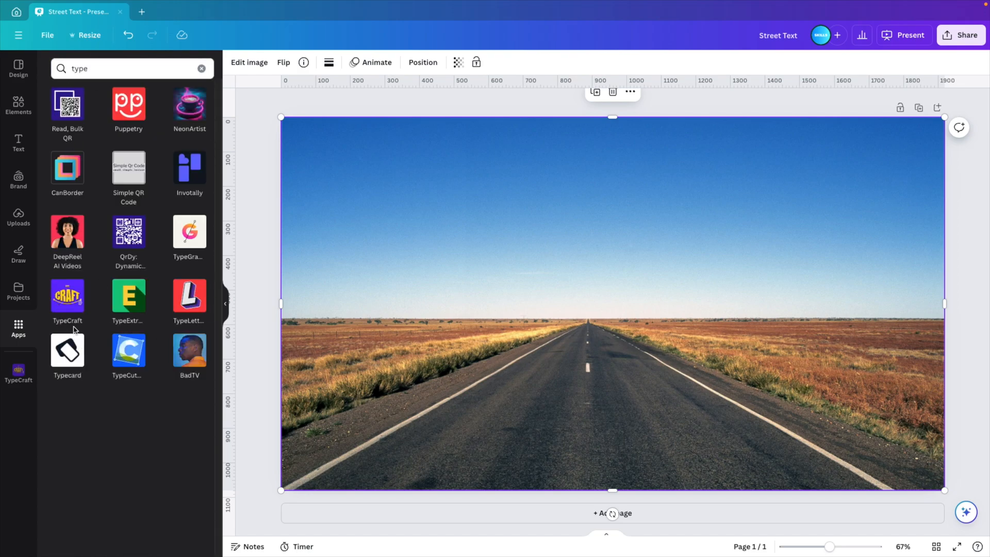
left_click(67, 295)
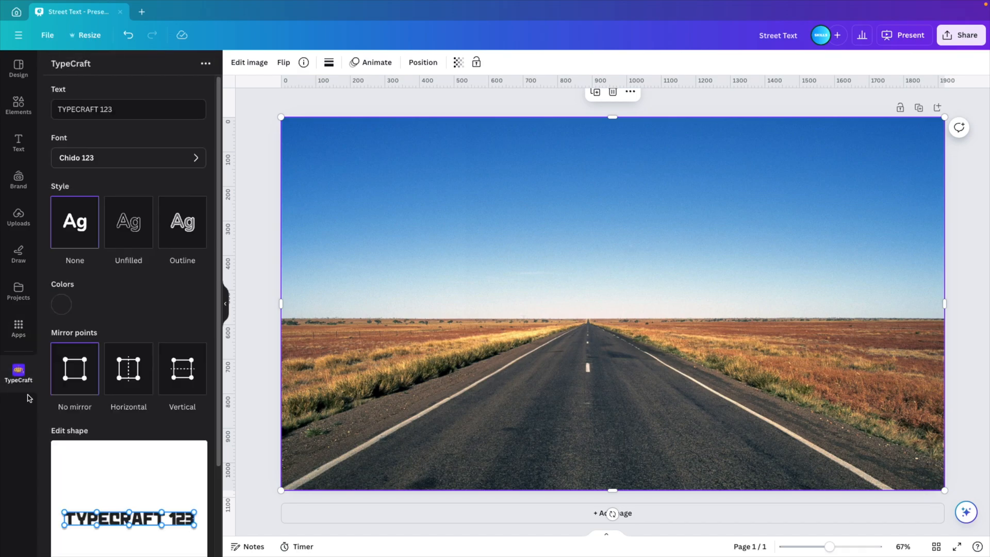
Replace TypeCraft's sample text with YOUR and set the font to Atchen 123.
left_click(121, 109)
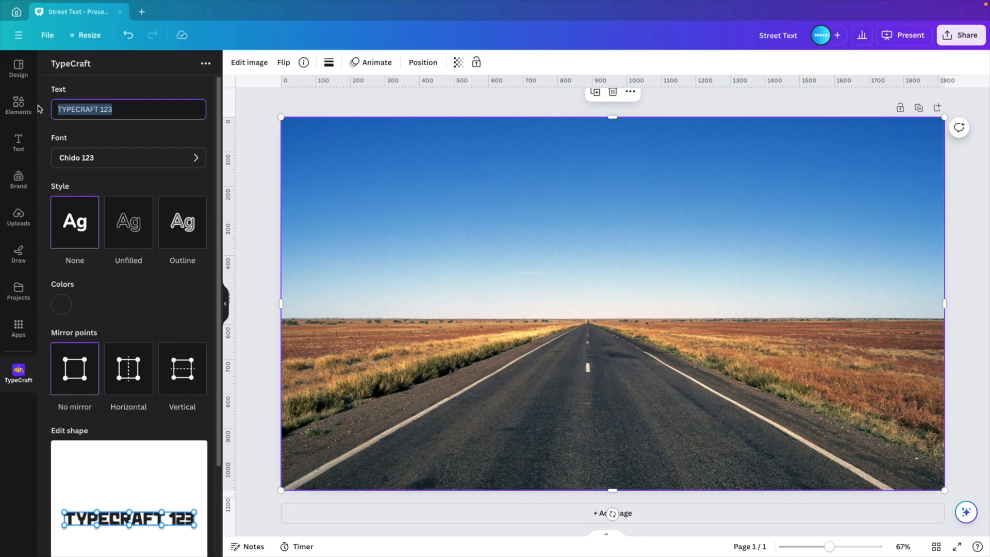
type("Yo")
type("atc")
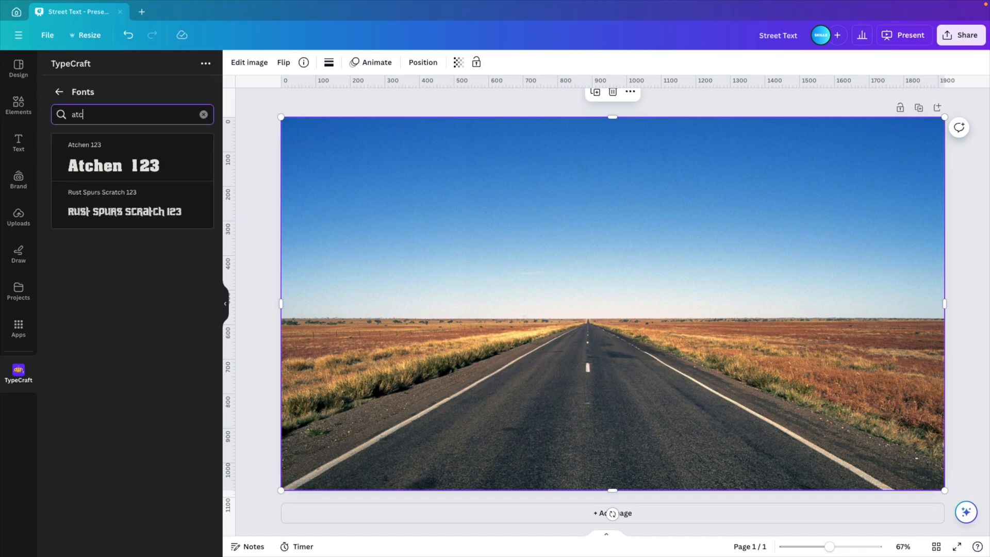
left_click(113, 165)
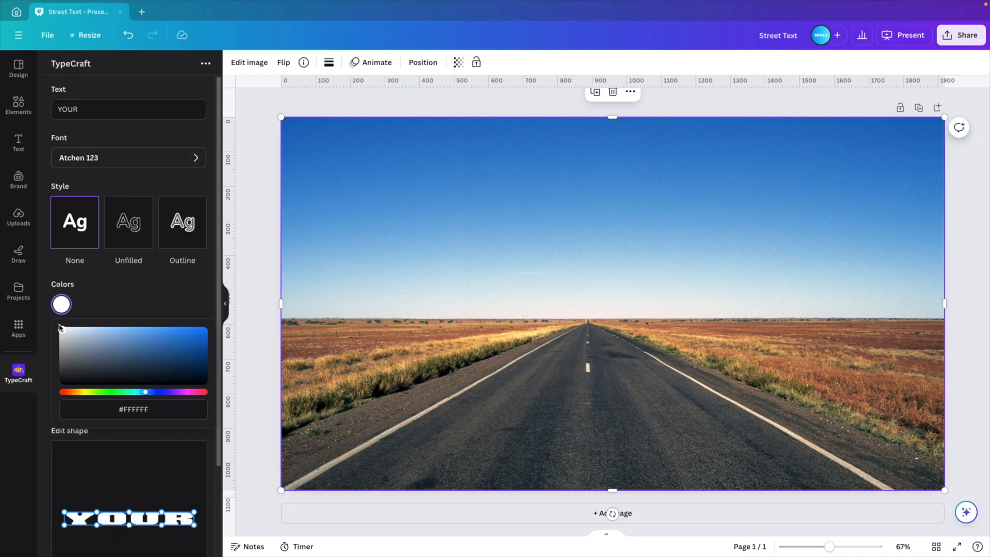
mouse_move(124, 281)
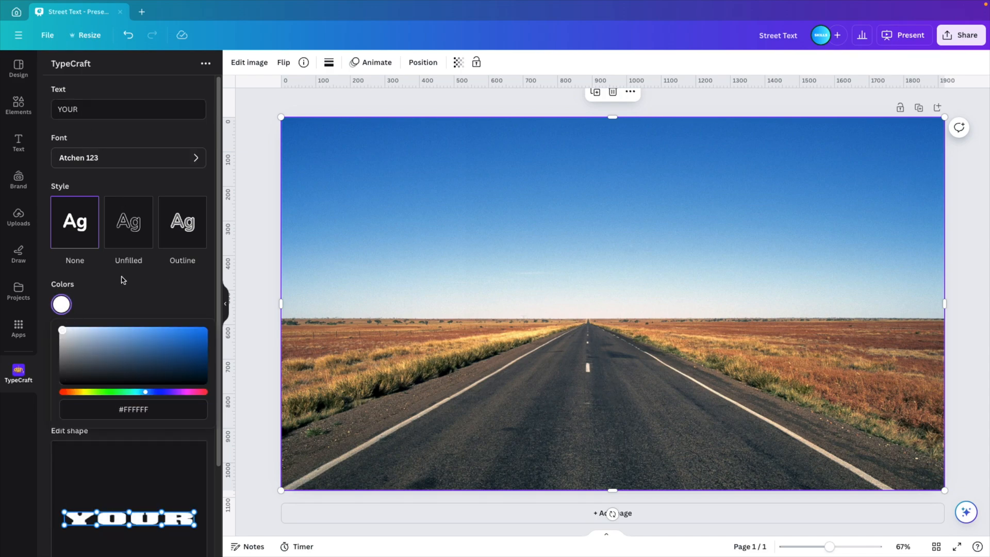
Drag the Edit shape control points so YOUR forms a wide-based, narrow-topped trapezoid.
scroll("down", 3)
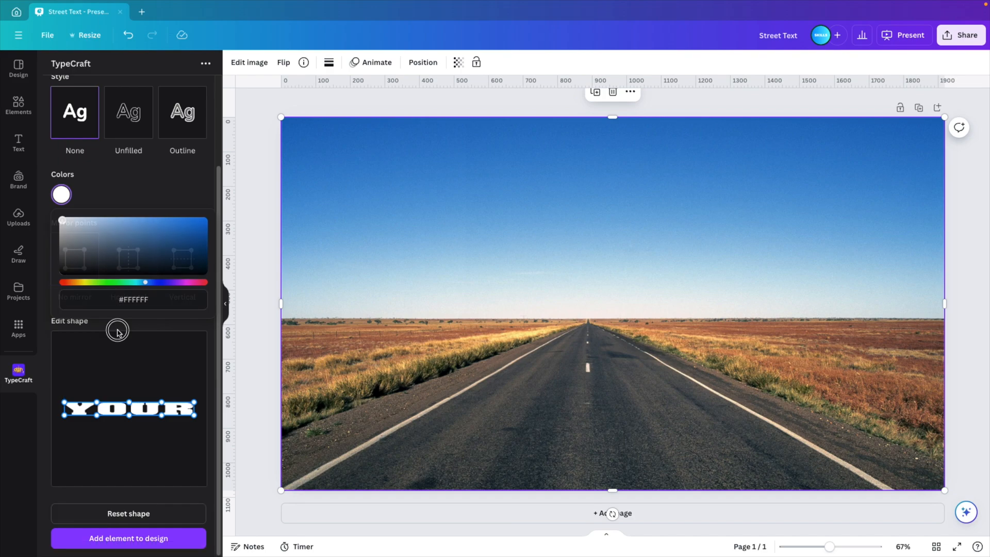
left_click(61, 194)
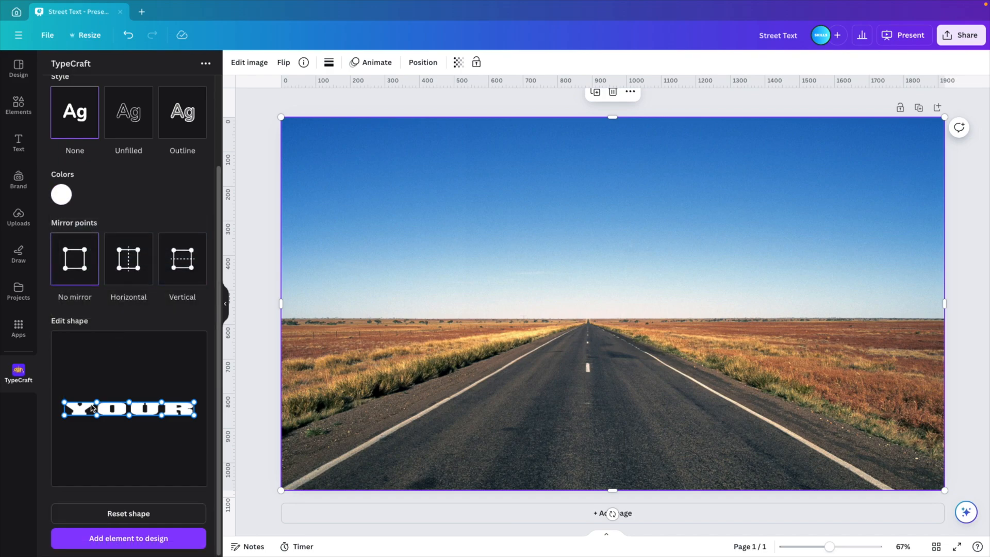
mouse_move(519, 371)
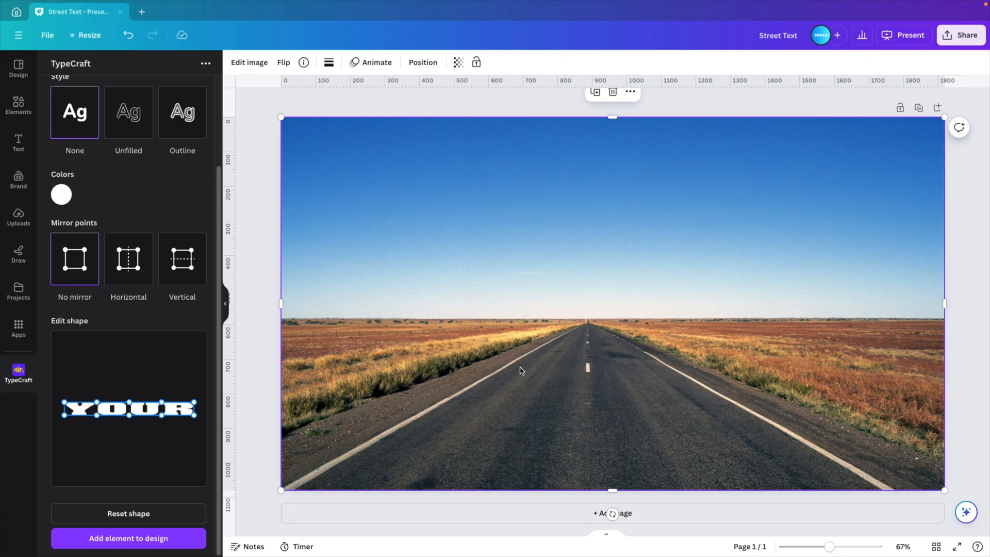
mouse_move(621, 337)
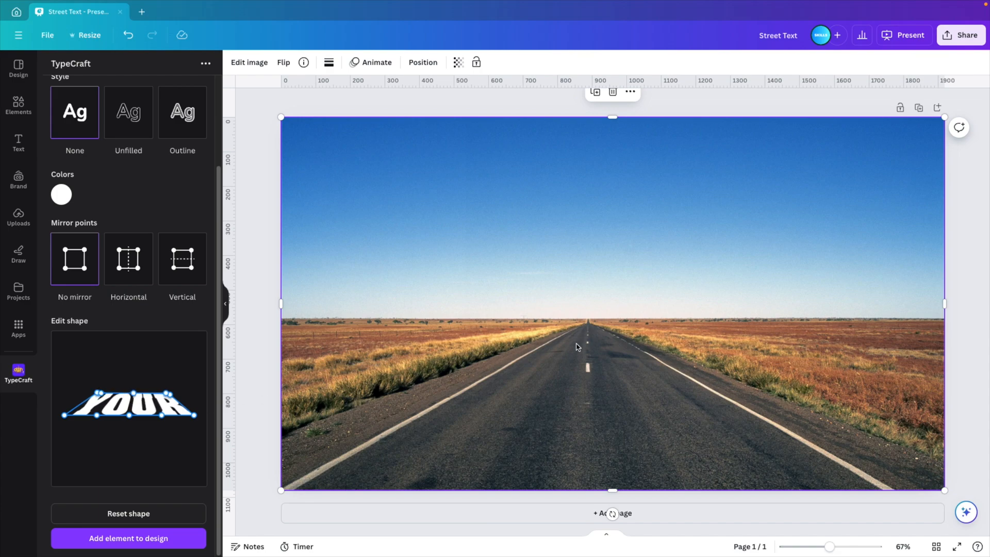
mouse_move(560, 339)
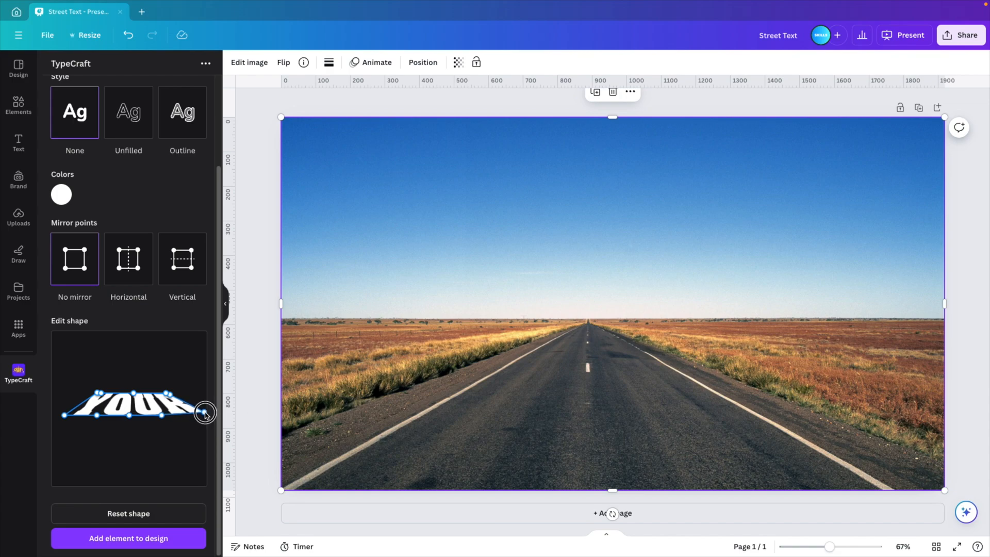
left_click_drag(205, 414, 54, 410)
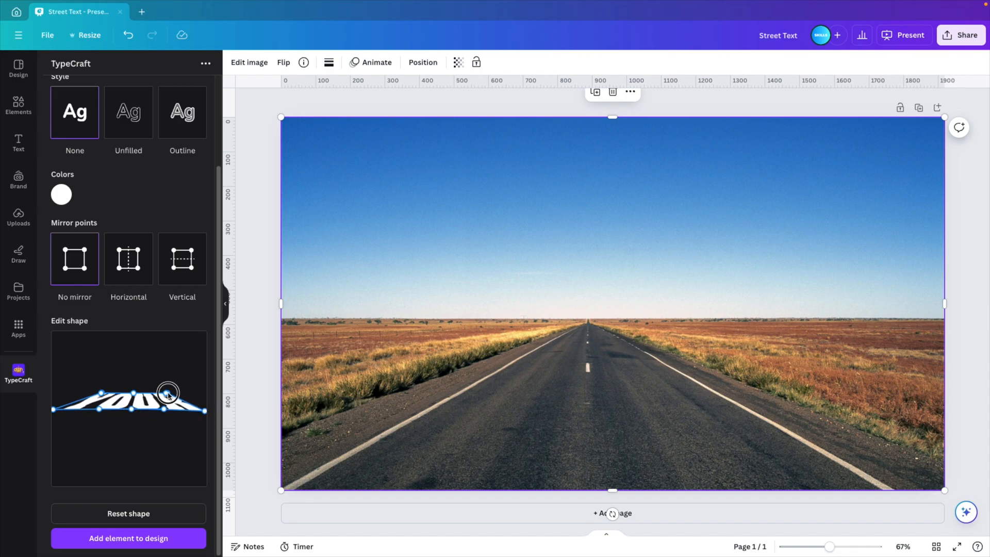
left_click_drag(168, 391, 166, 398)
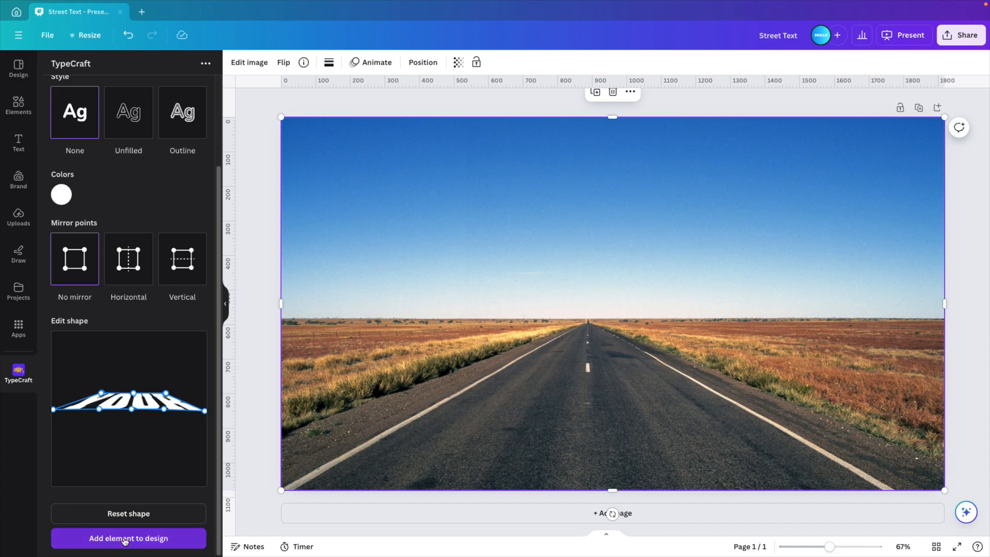
Add the warped YOUR element and shrink it onto the highway near the horizon.
left_click(128, 538)
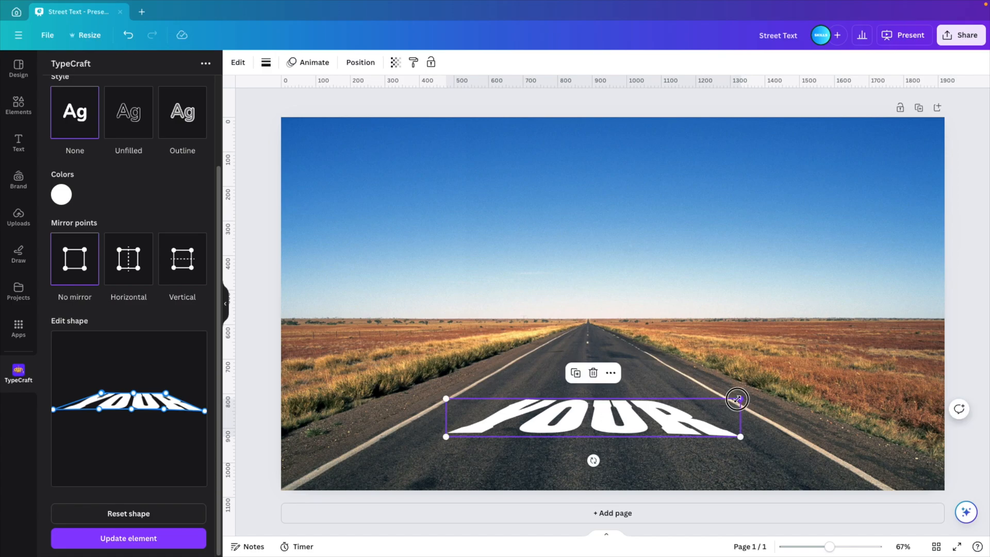
left_click_drag(735, 398, 629, 384)
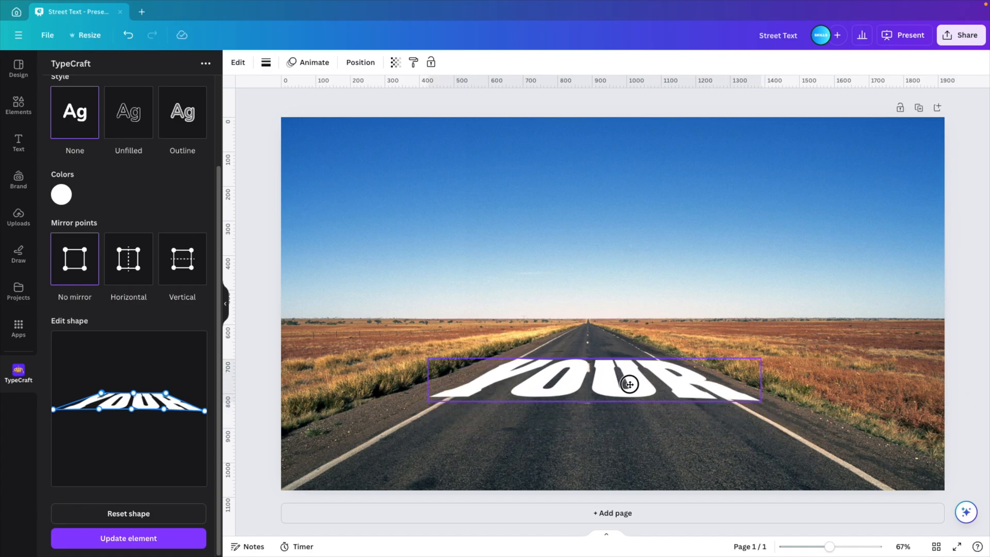
left_click_drag(629, 383, 559, 372)
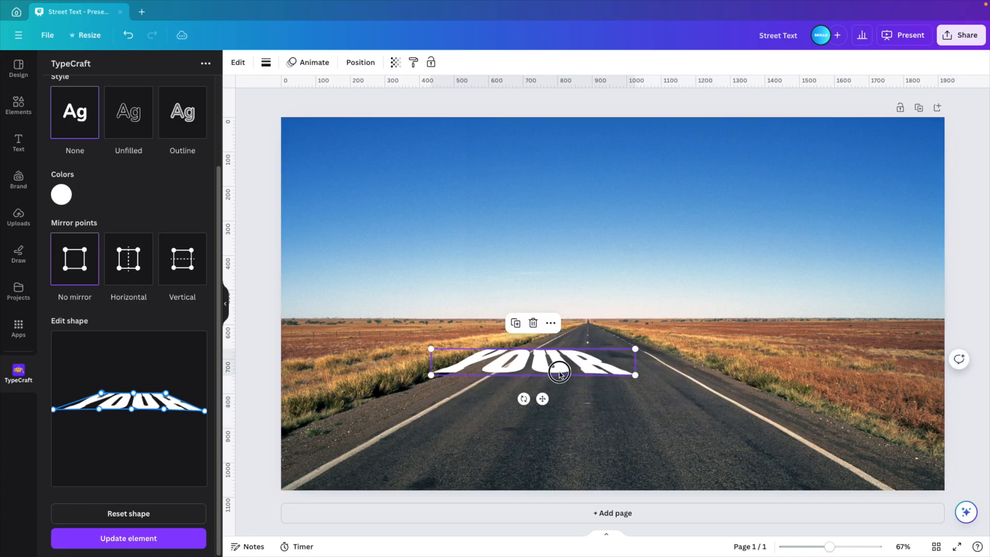
left_click_drag(635, 362, 654, 361)
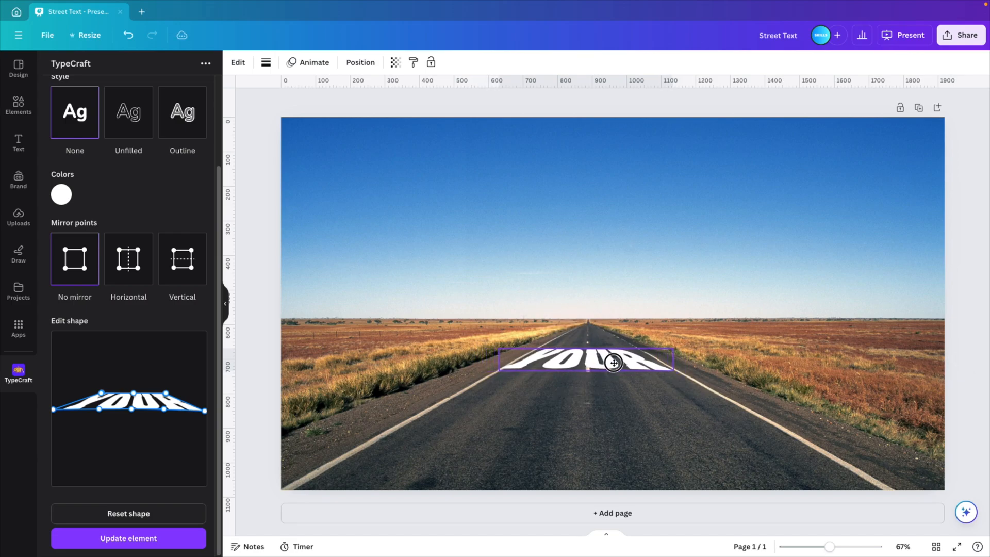
Adjust a top warp point, update the element, and shrink YOUR farther up the road.
left_click(612, 363)
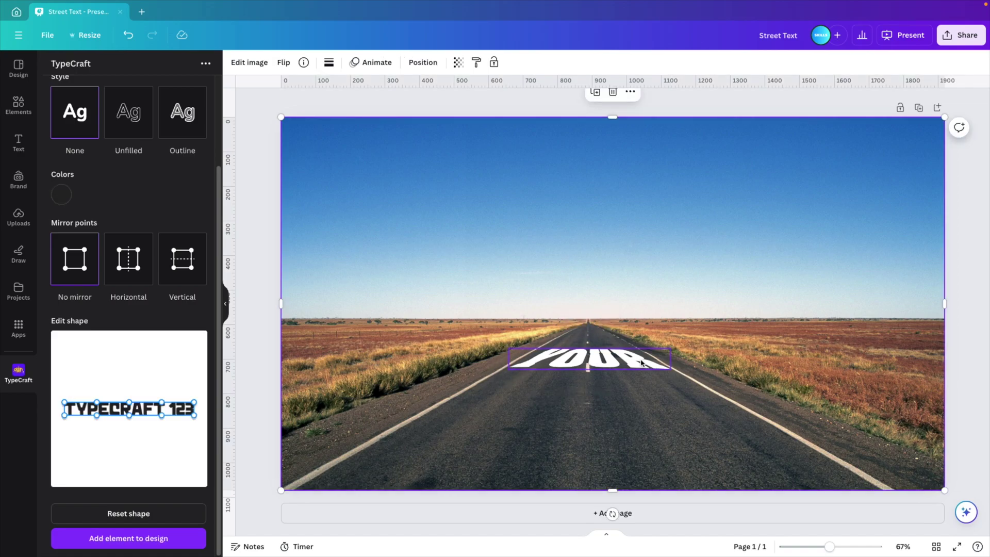
mouse_move(544, 368)
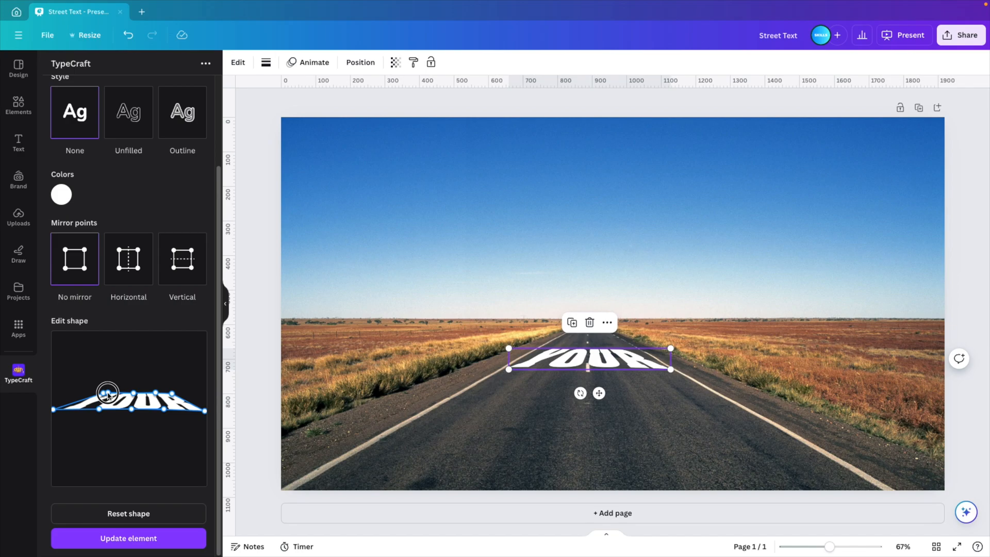
left_click_drag(108, 392, 99, 392)
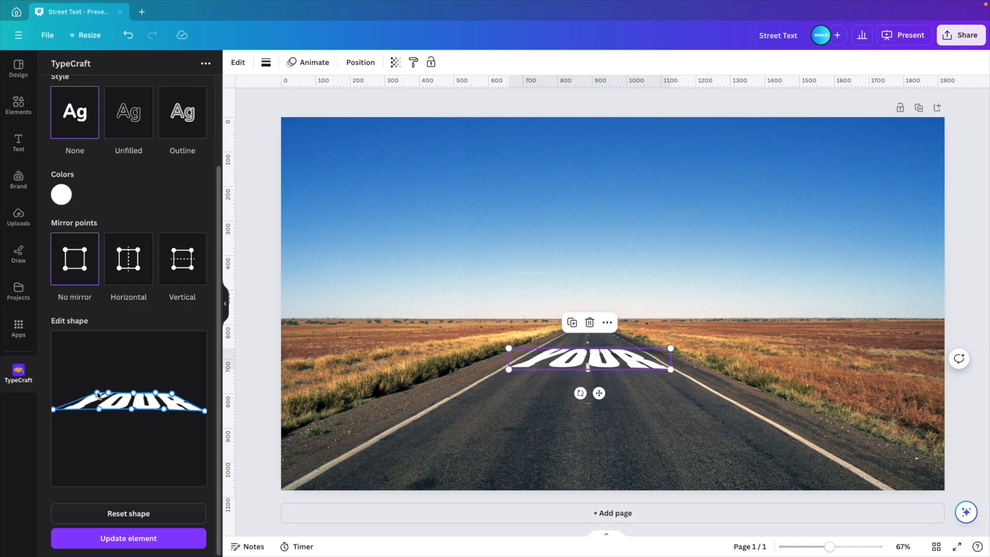
left_click(128, 538)
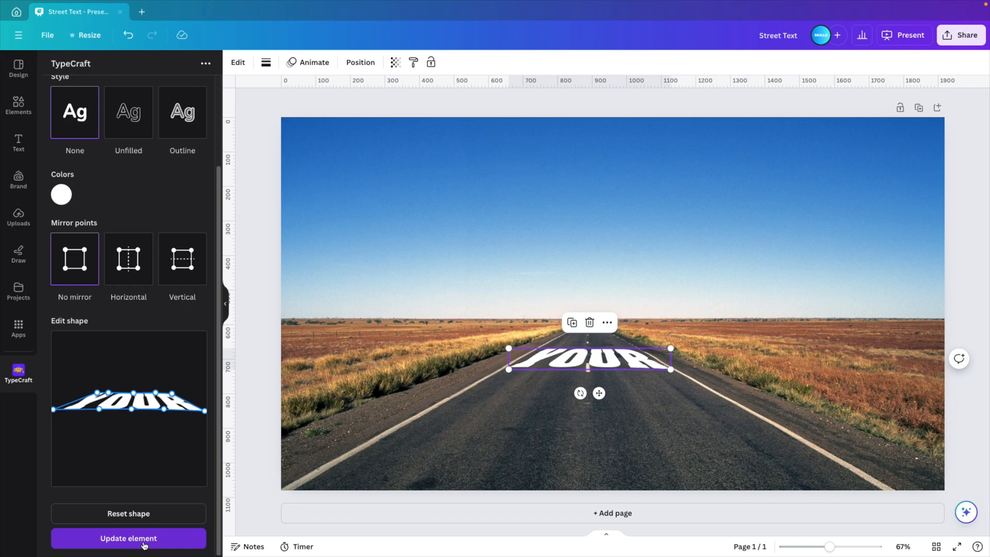
left_click(127, 539)
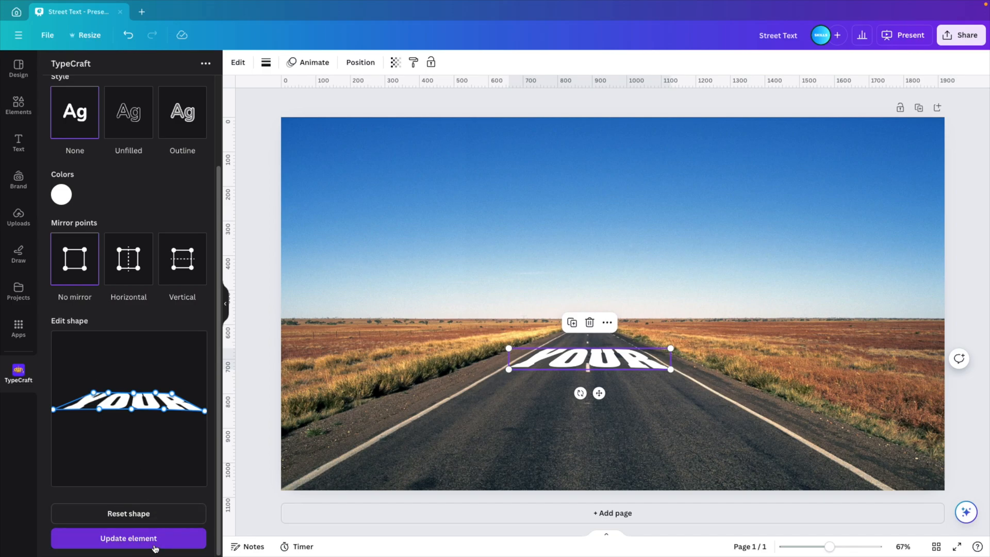
left_click(127, 538)
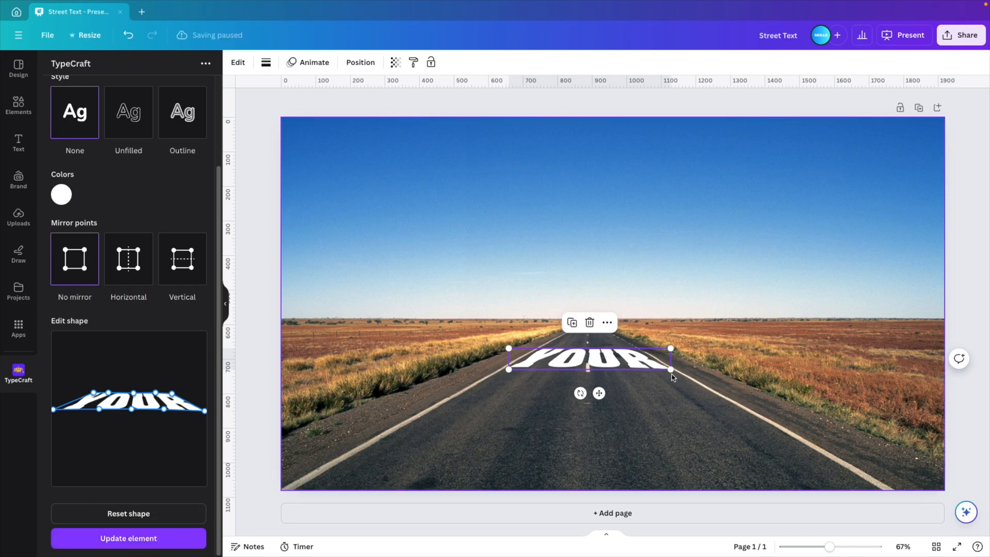
left_click_drag(670, 369, 651, 358)
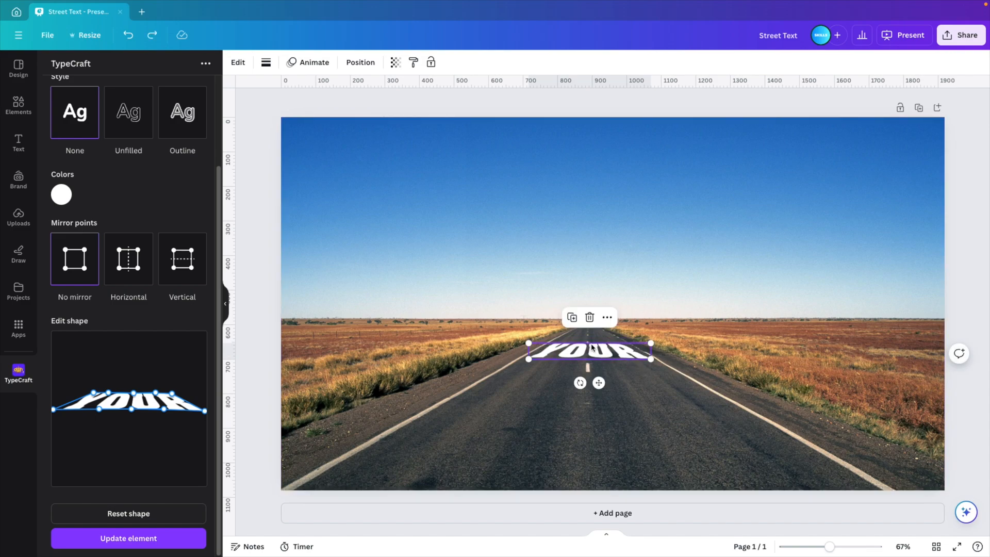
Place an enlarged copy of the lettering on the road just below YOUR.
left_click_drag(589, 353, 557, 370)
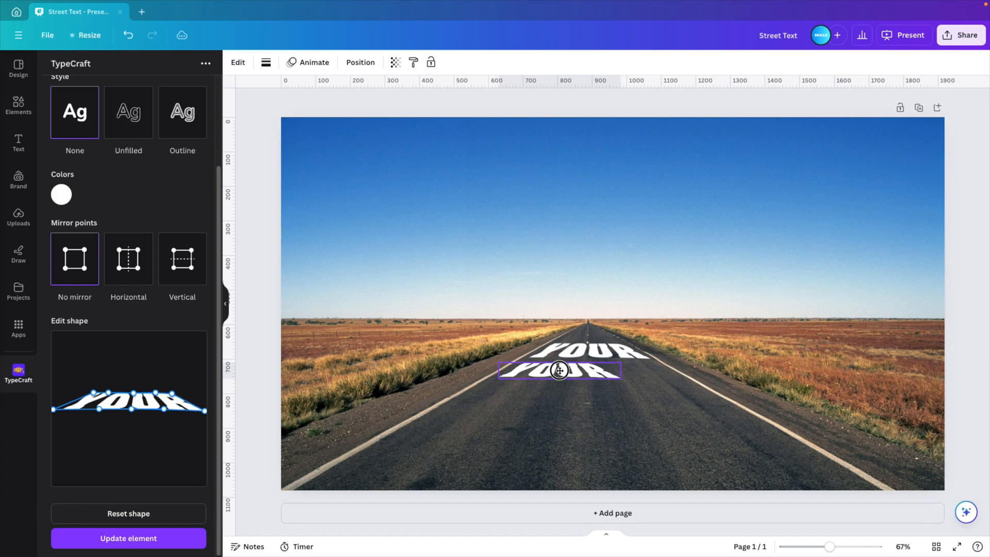
left_click_drag(559, 369, 691, 404)
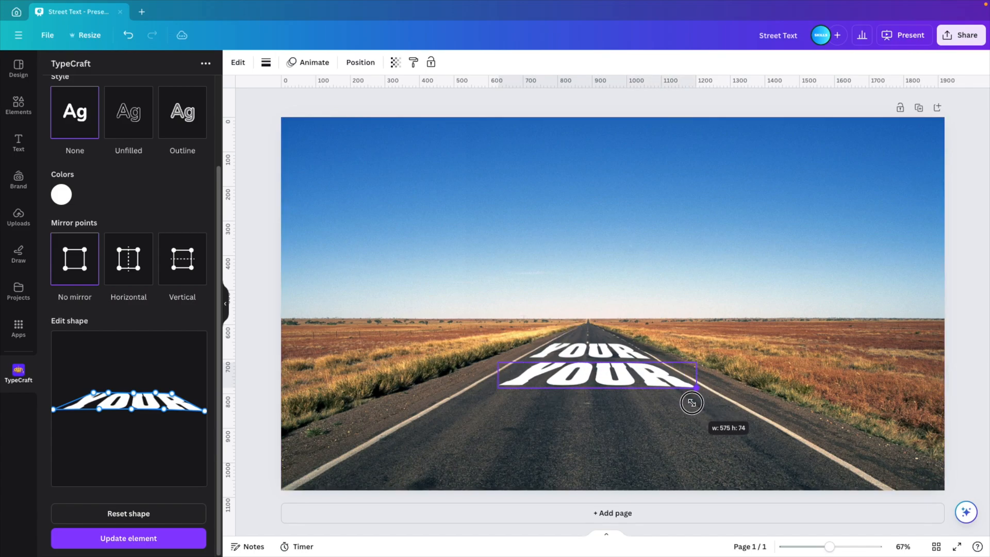
left_click_drag(692, 403, 477, 388)
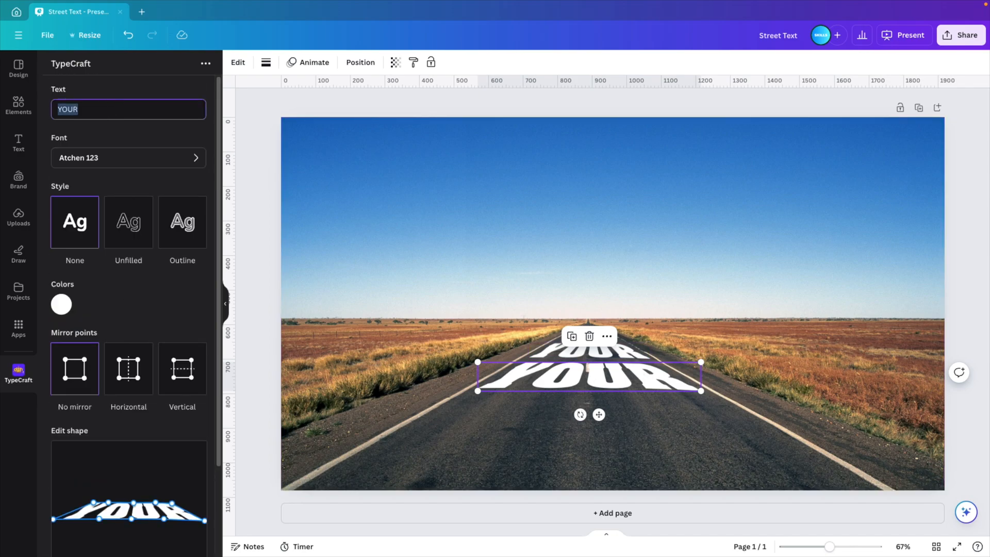
Change the copy's text to TEXT, tweak its warp and update the element.
type("TEXT")
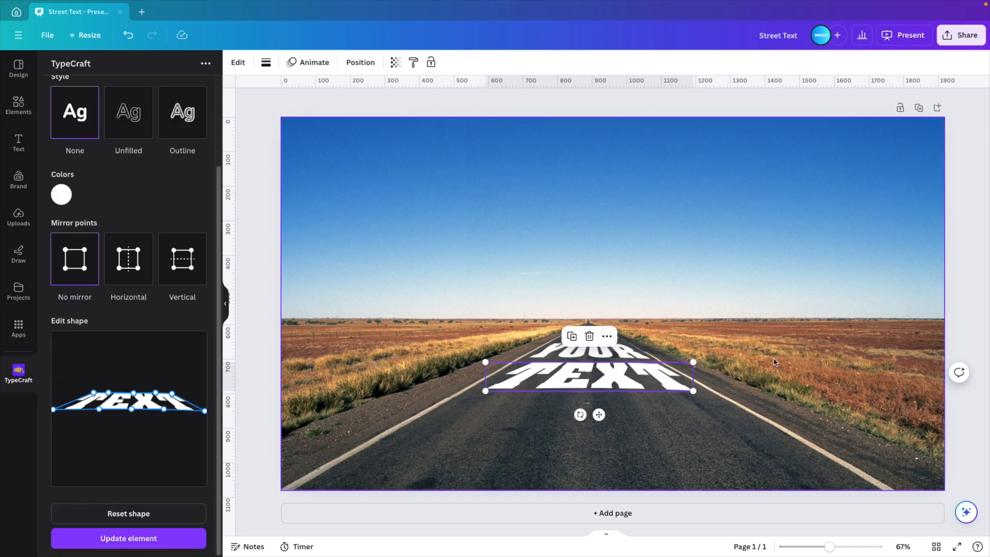
left_click_drag(485, 390, 478, 393)
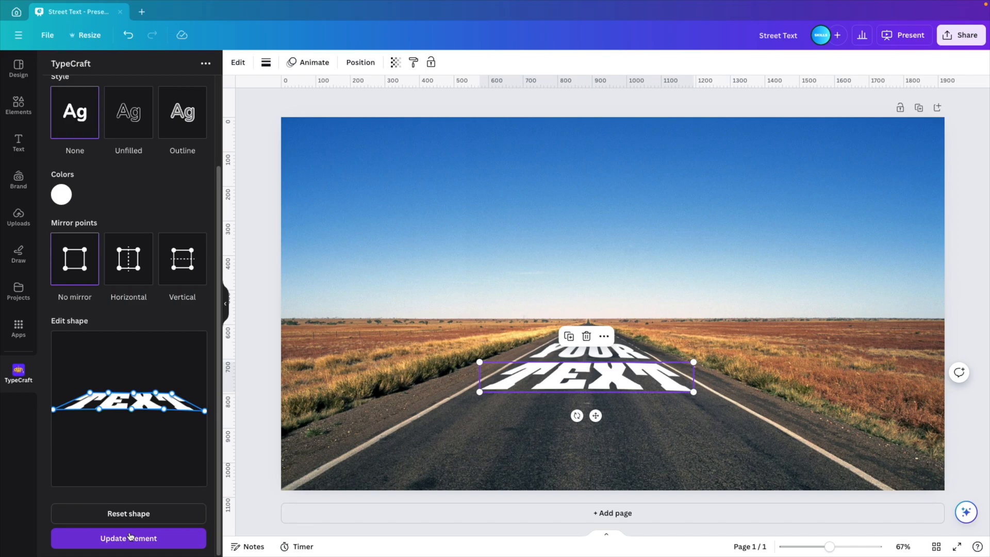
left_click(127, 538)
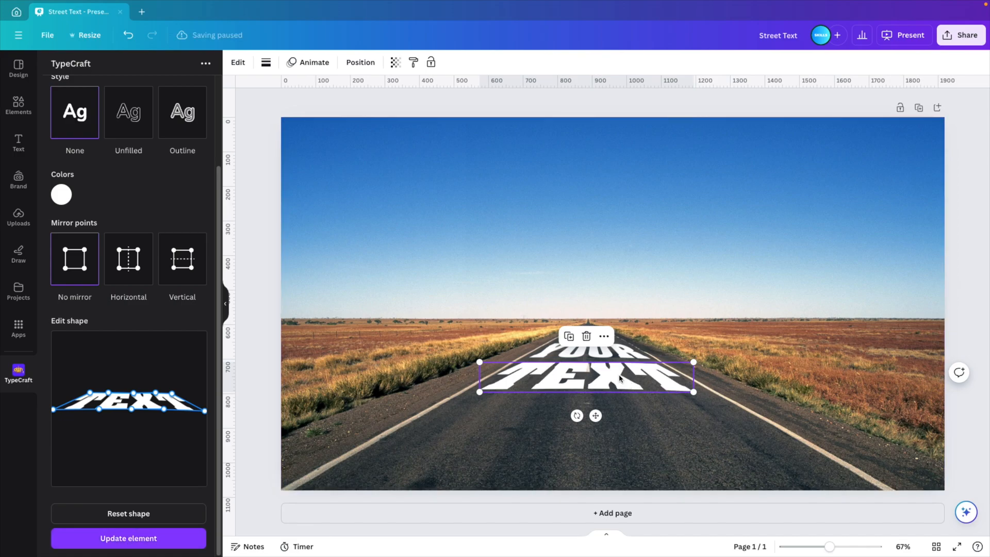
Move a wider copy lower on the road, change it to HERE, and nudge it into place.
left_click_drag(693, 393, 737, 447)
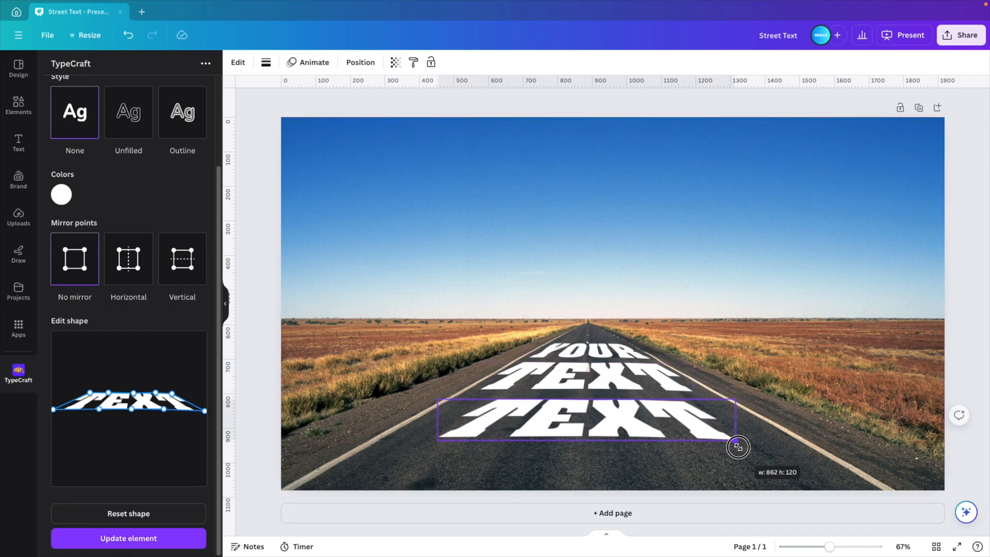
left_click_drag(738, 447, 779, 463)
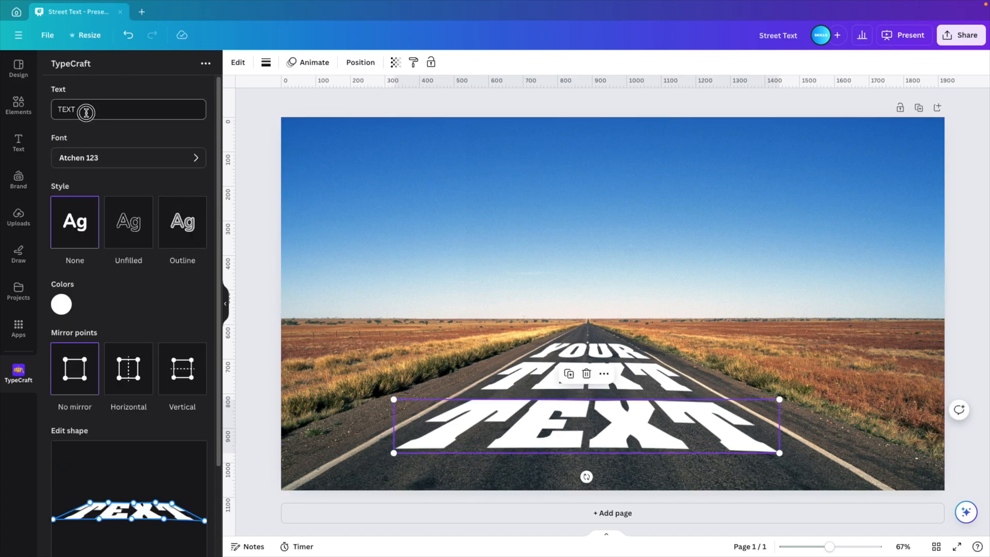
type("HERE")
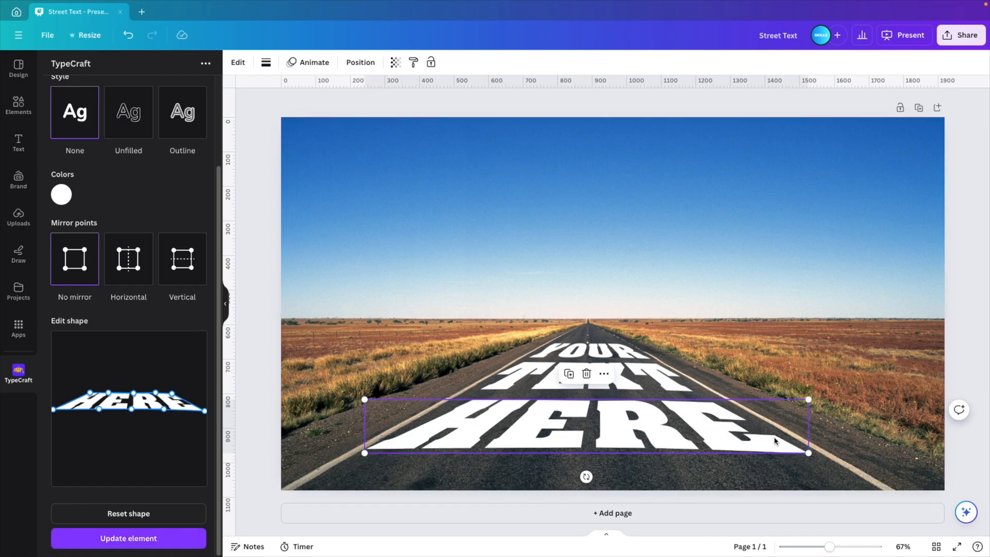
mouse_move(379, 452)
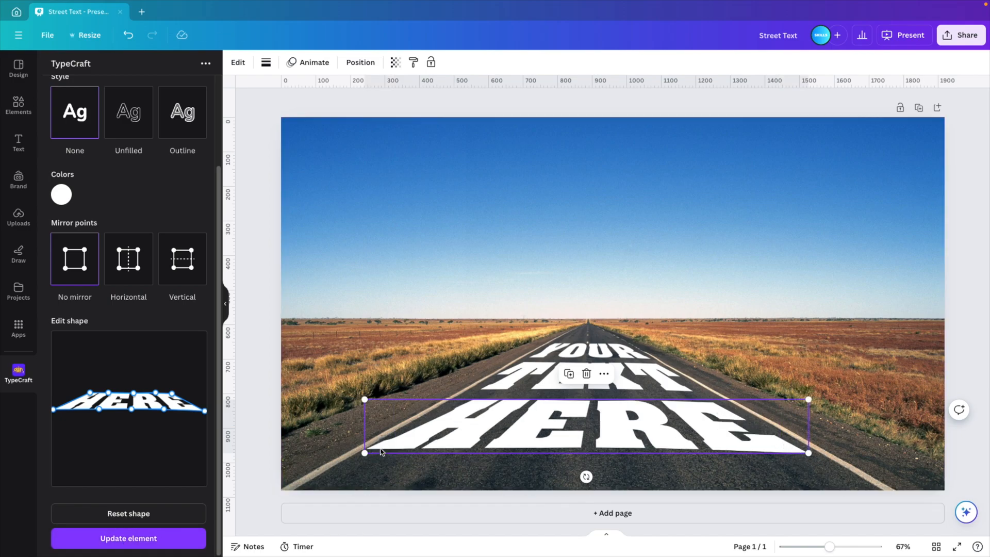
mouse_move(421, 427)
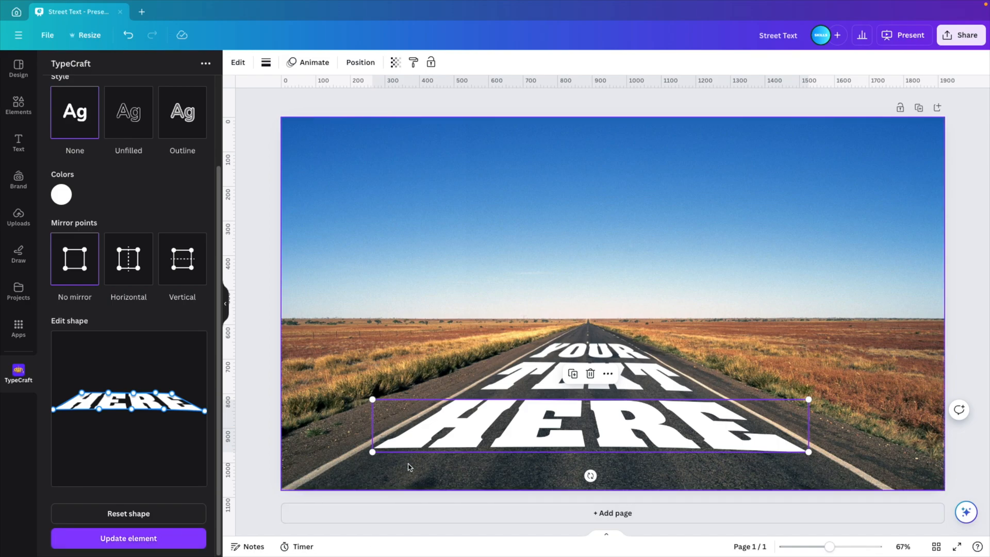
left_click_drag(372, 452, 378, 454)
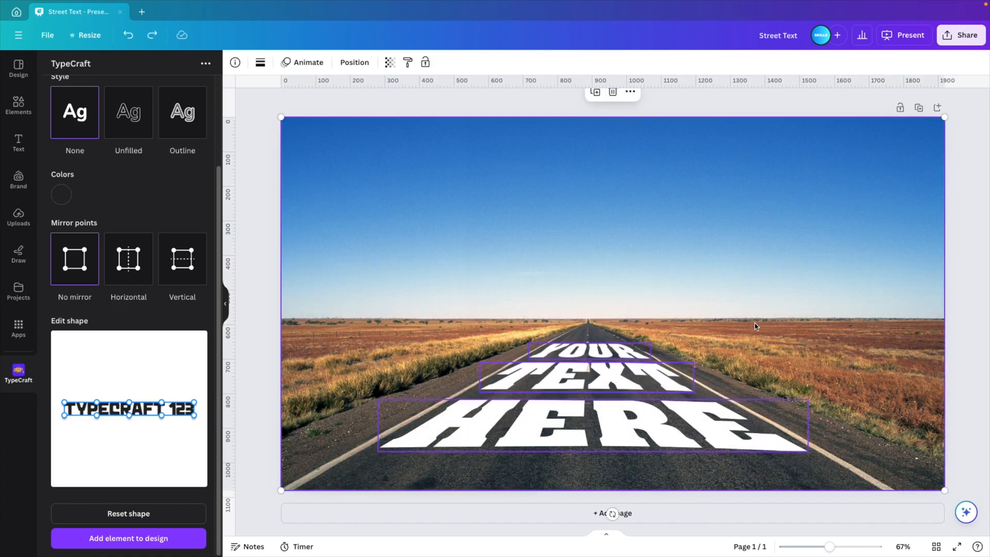
Scale all three selected words up together from a corner handle.
left_click_drag(946, 491, 803, 406)
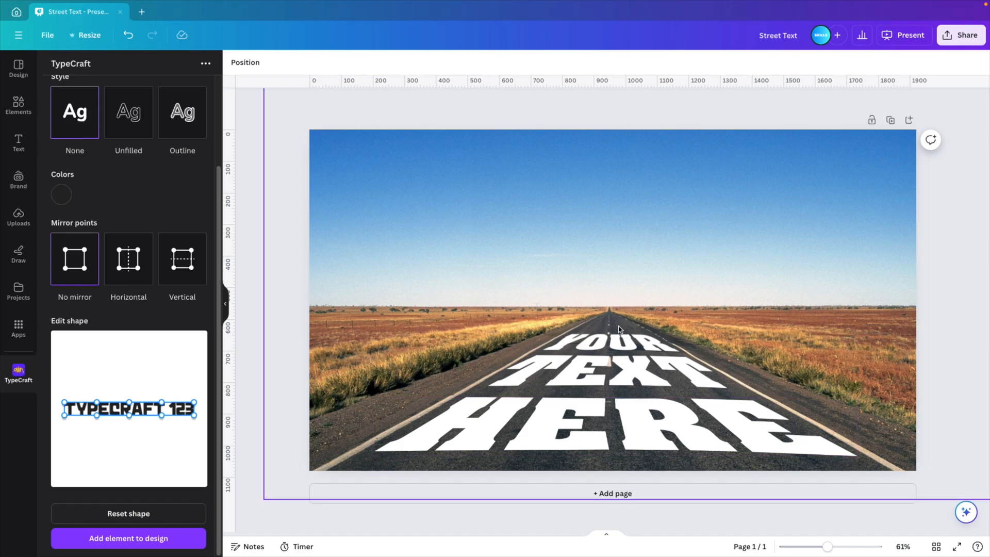
Search Elements for 'vintage effect' and add a grain-particle graphic over the road.
left_click(19, 103)
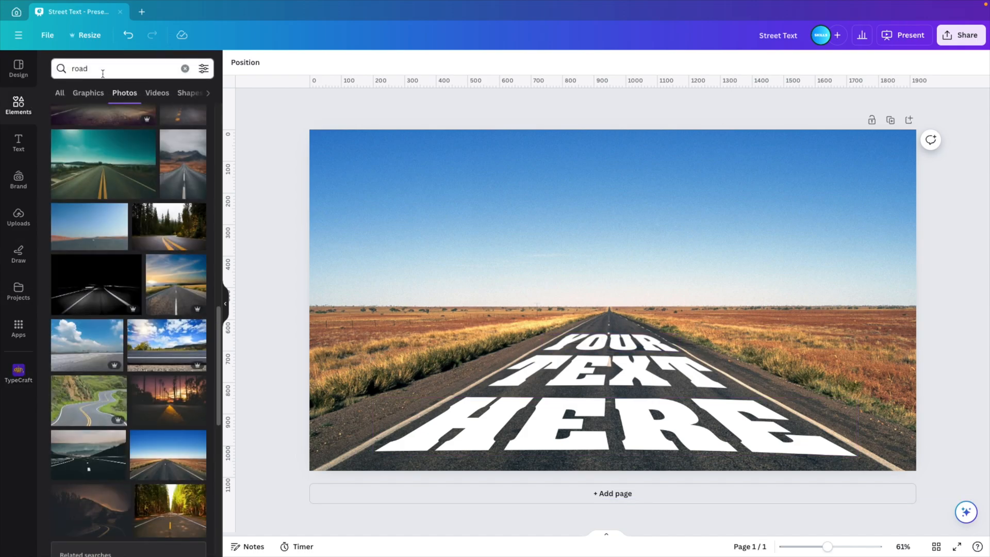
type("vinta")
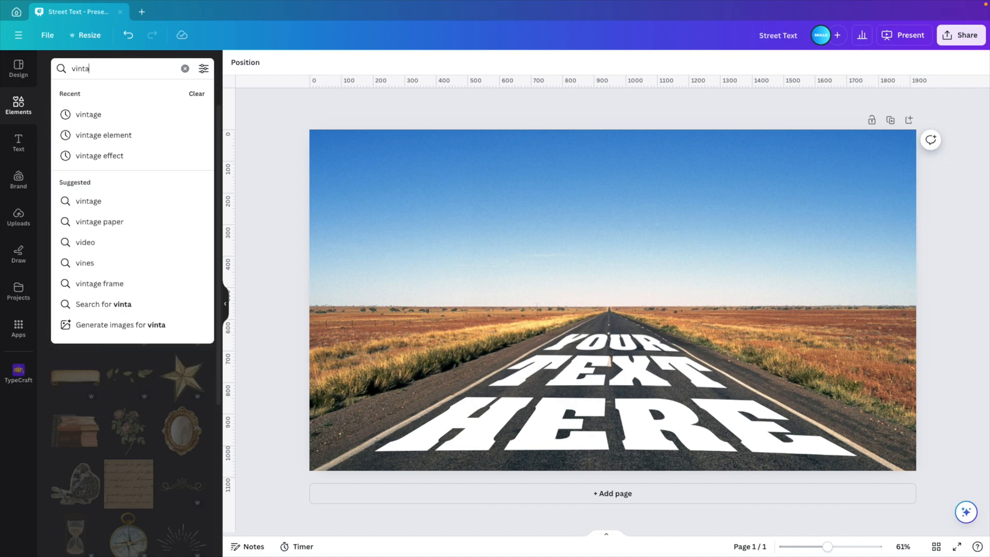
left_click(99, 156)
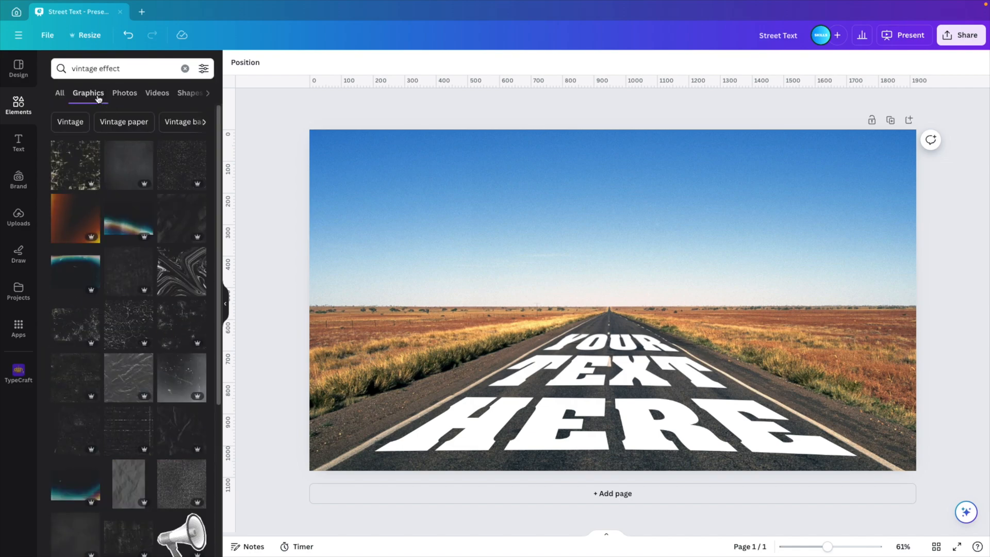
mouse_move(190, 165)
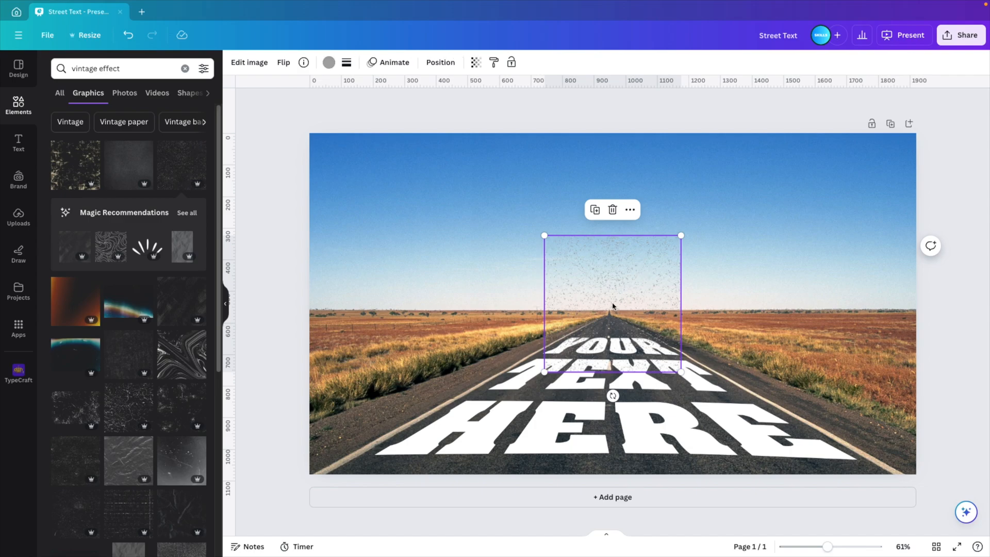
mouse_move(538, 222)
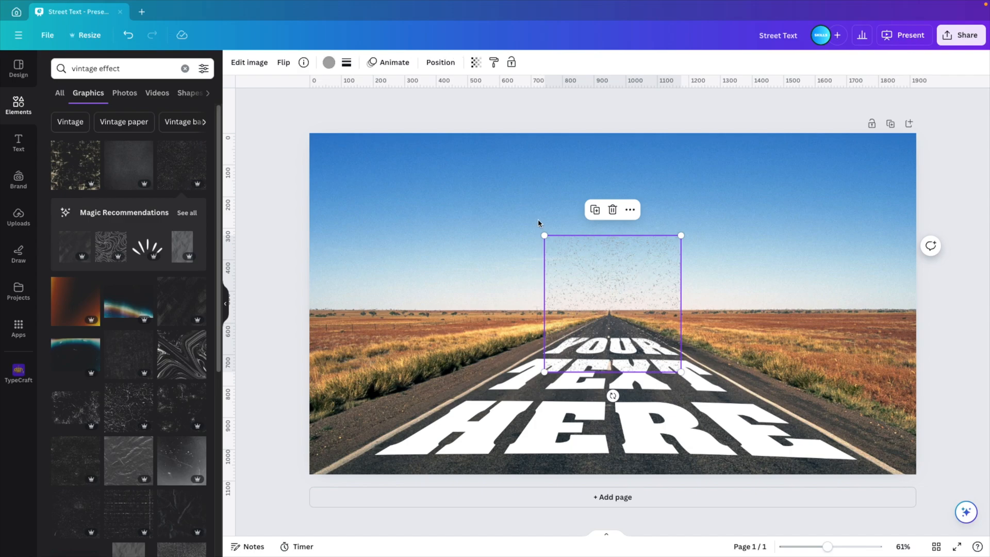
Recolour the grain graphic to near-black #222222 in the custom colour picker.
left_click(327, 62)
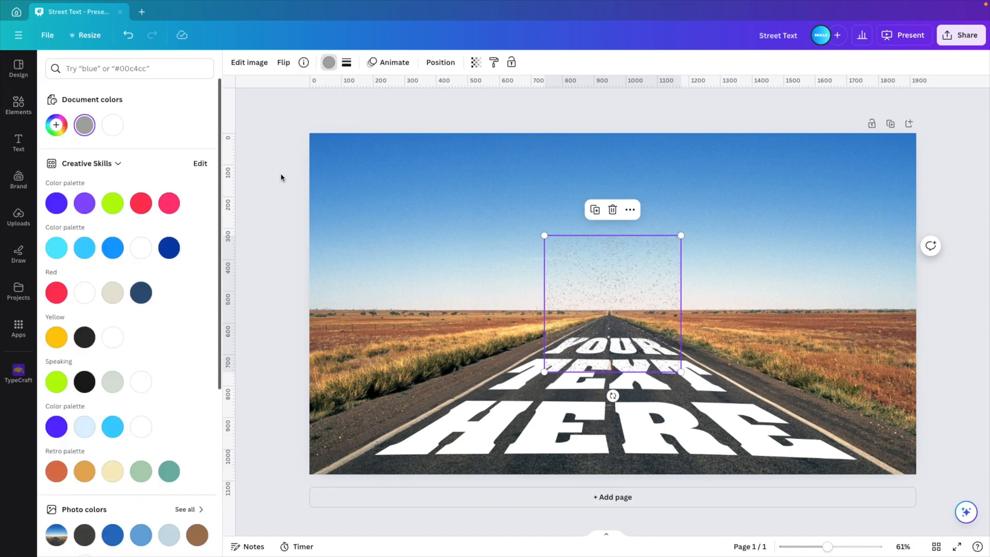
left_click(55, 125)
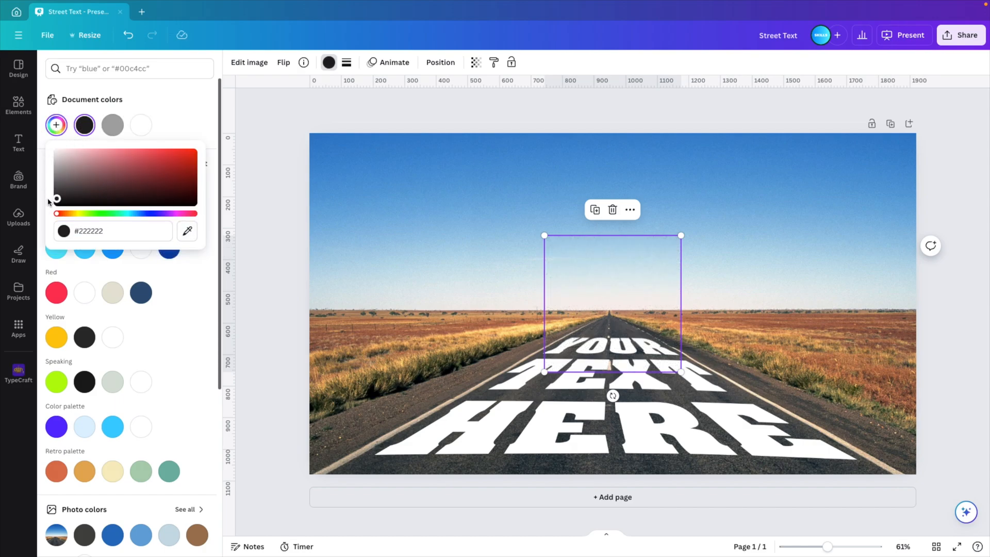
left_click_drag(55, 198, 56, 193)
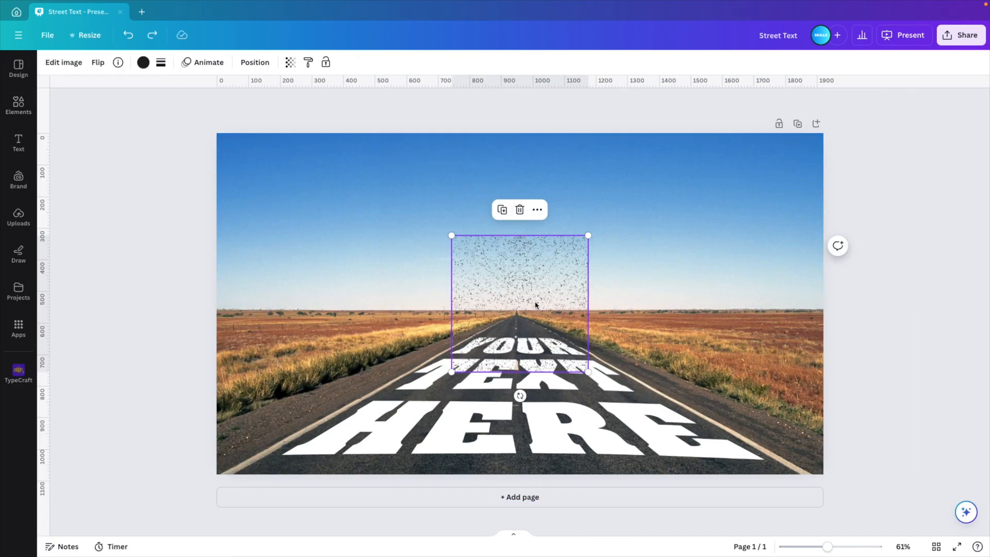
Shrink the dark grain patch and spread copies over HERE, YOUR and TEXT so the words look worn.
left_click_drag(518, 303, 400, 412)
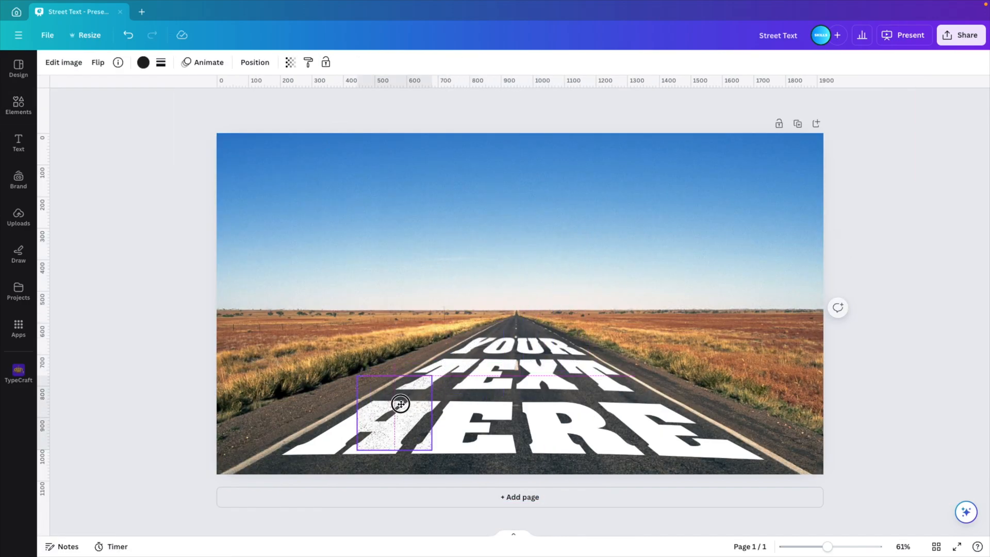
left_click_drag(400, 404, 339, 440)
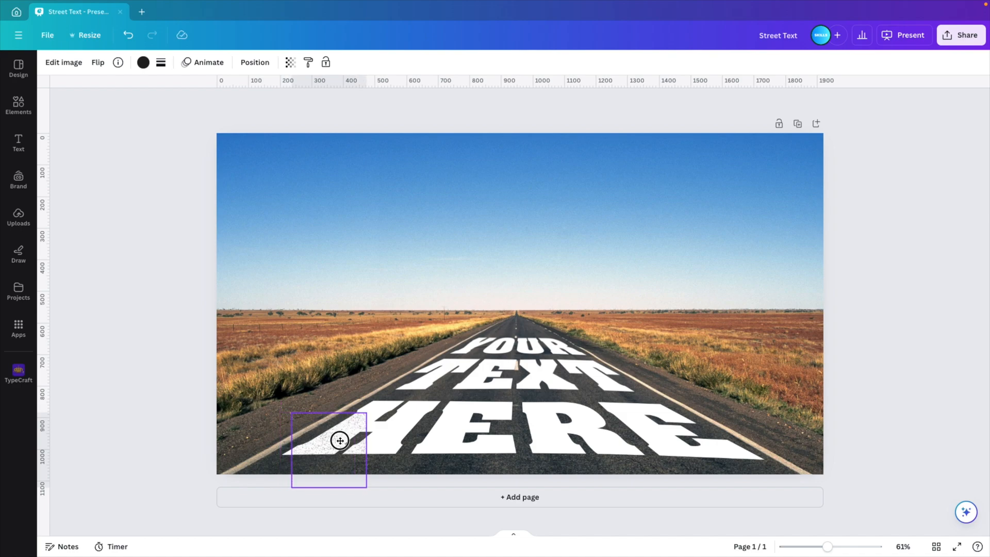
left_click_drag(339, 440, 381, 395)
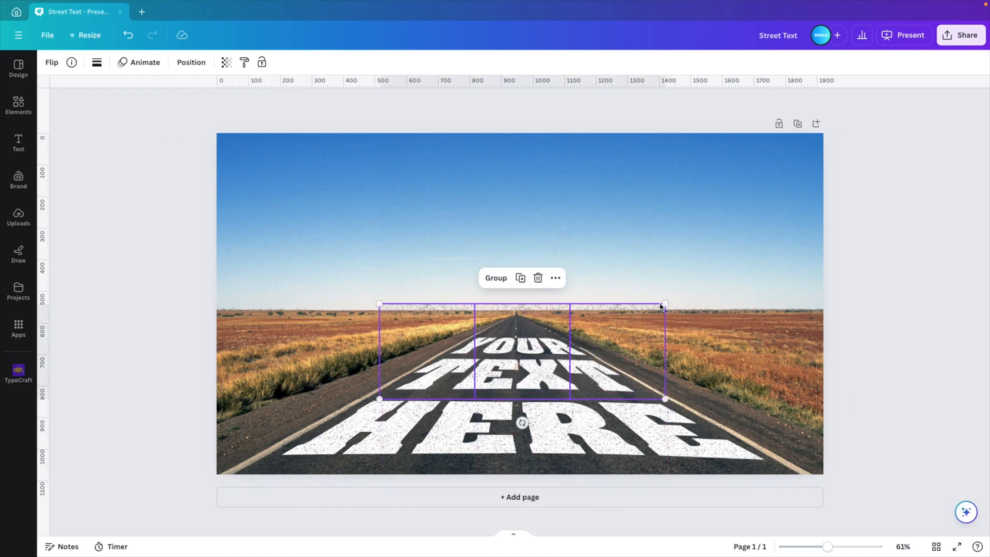
left_click_drag(661, 306, 532, 377)
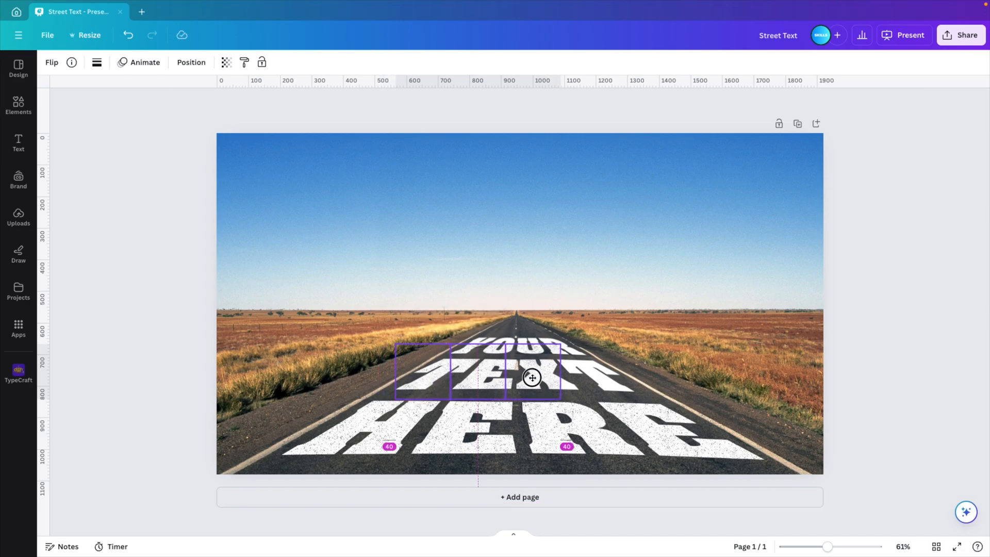
left_click(532, 377)
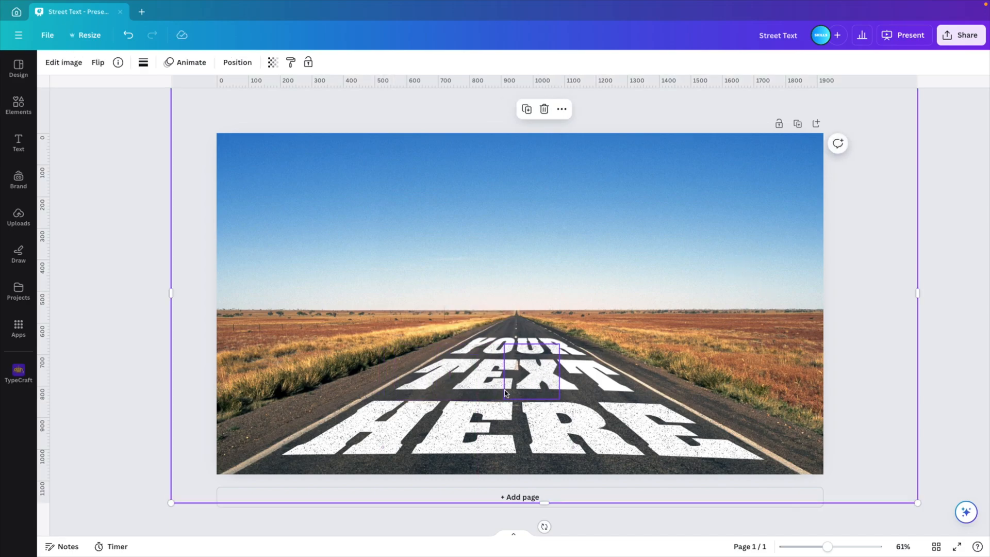